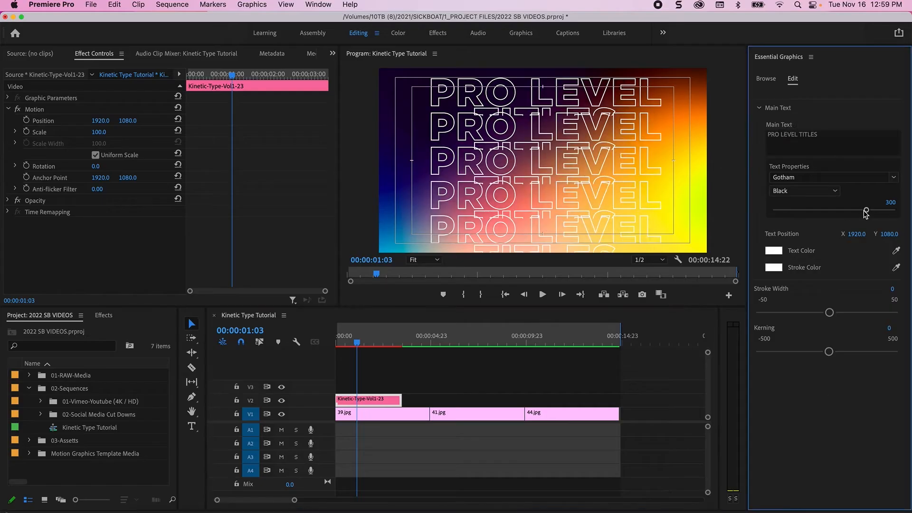
Browse the KINETIC TYPE VOL. 1 pack's MOGRTS .mogrt files and AE PROJECT .aep in Finder.
click(773, 249)
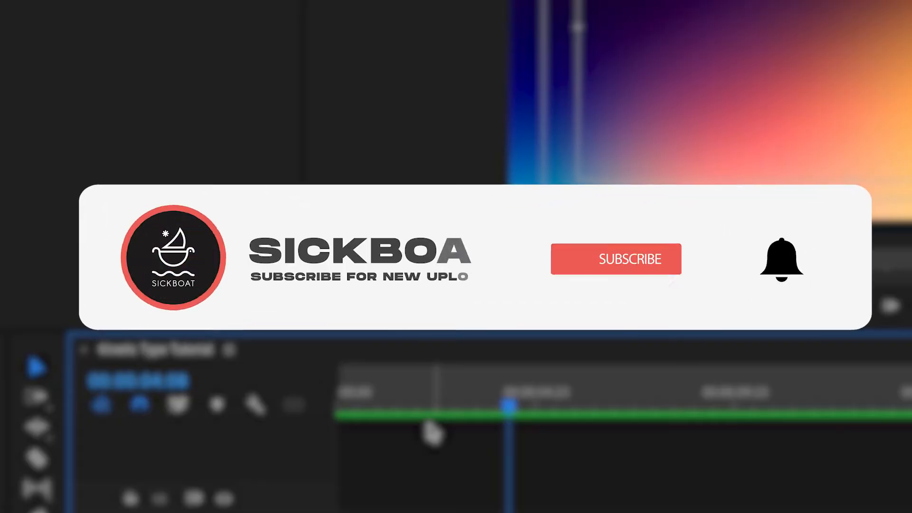
click(615, 258)
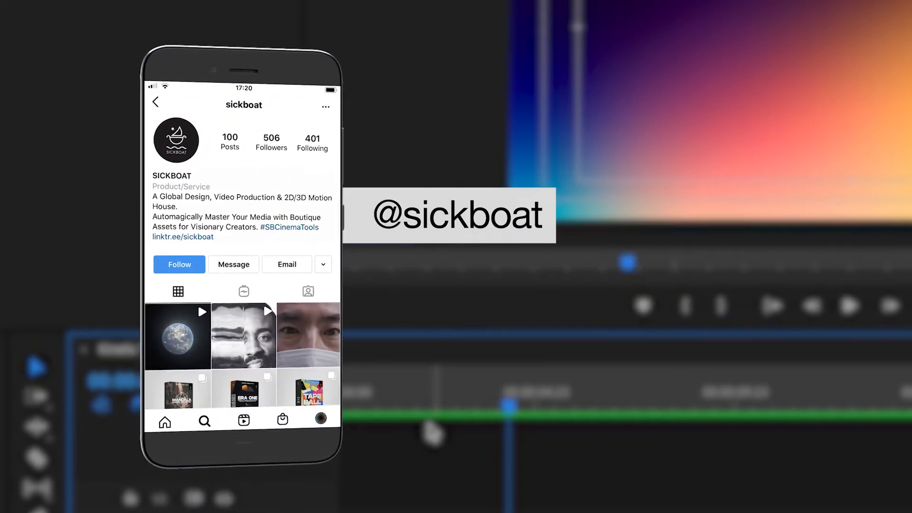
click(180, 264)
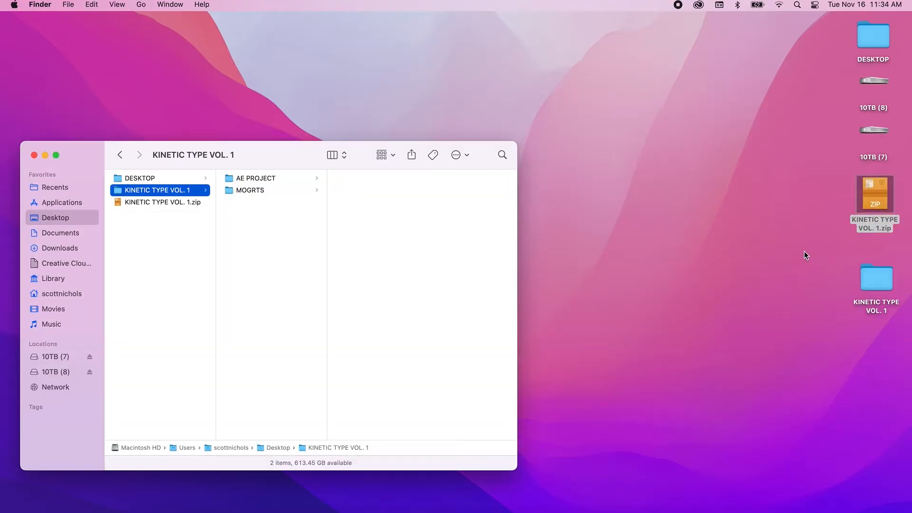
mouse_move(269, 162)
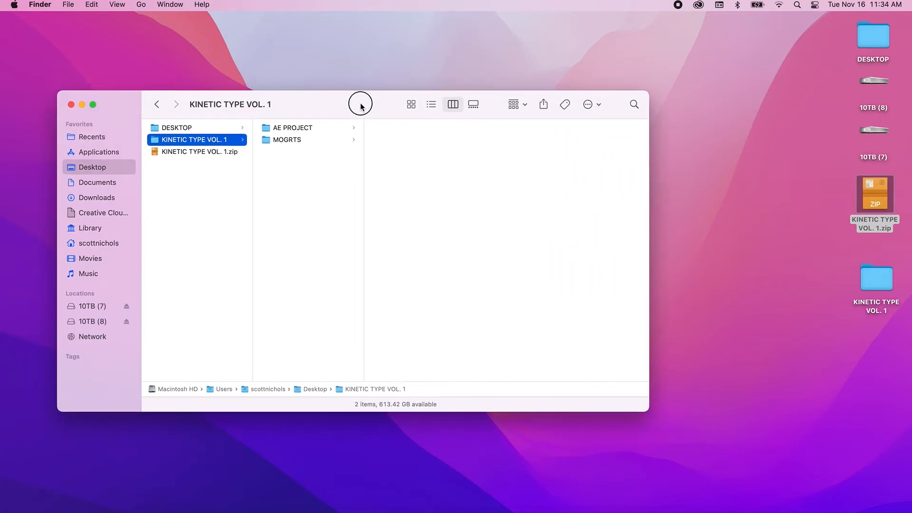
mouse_move(407, 239)
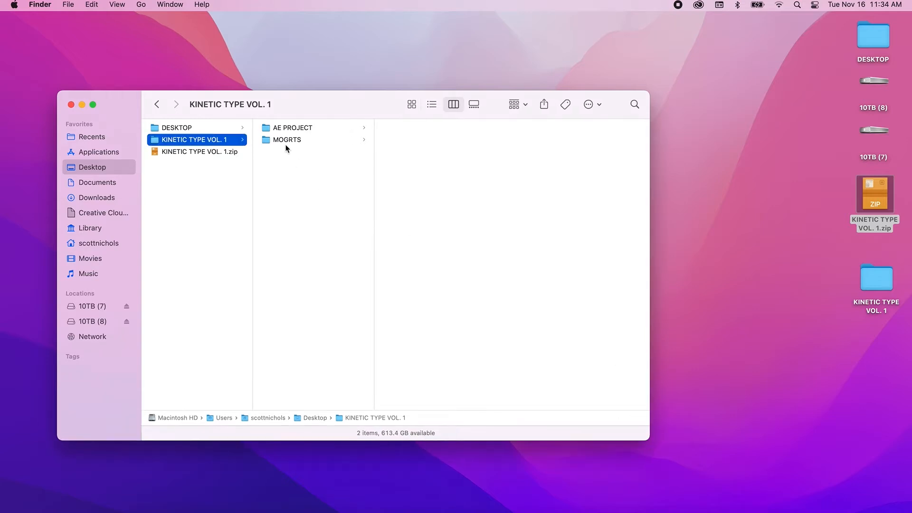
click(286, 139)
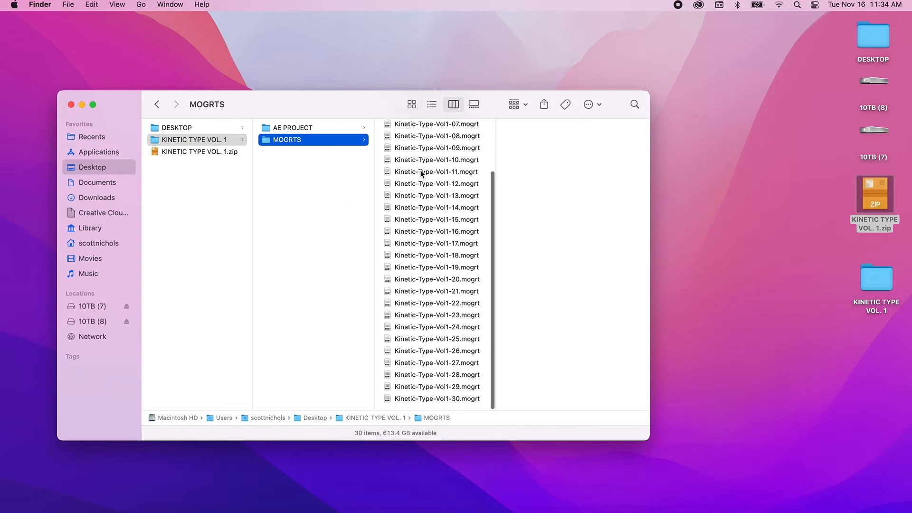
click(293, 128)
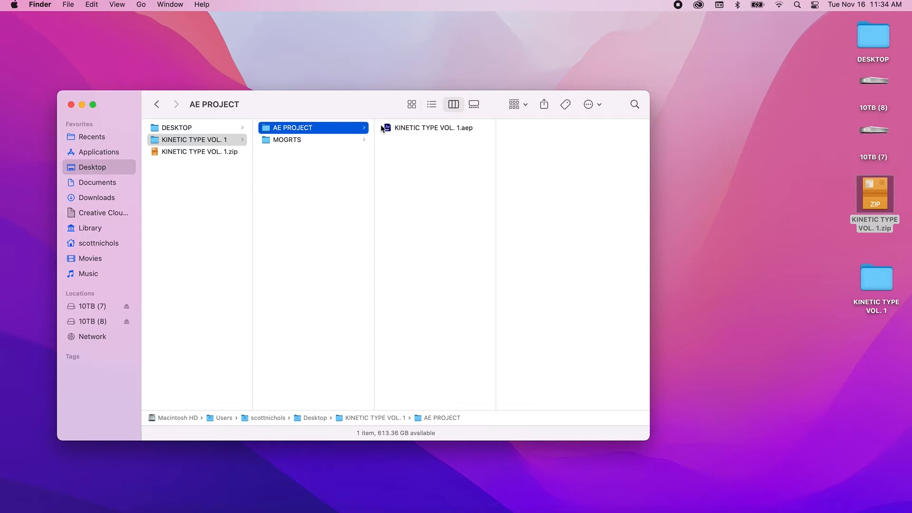
click(286, 139)
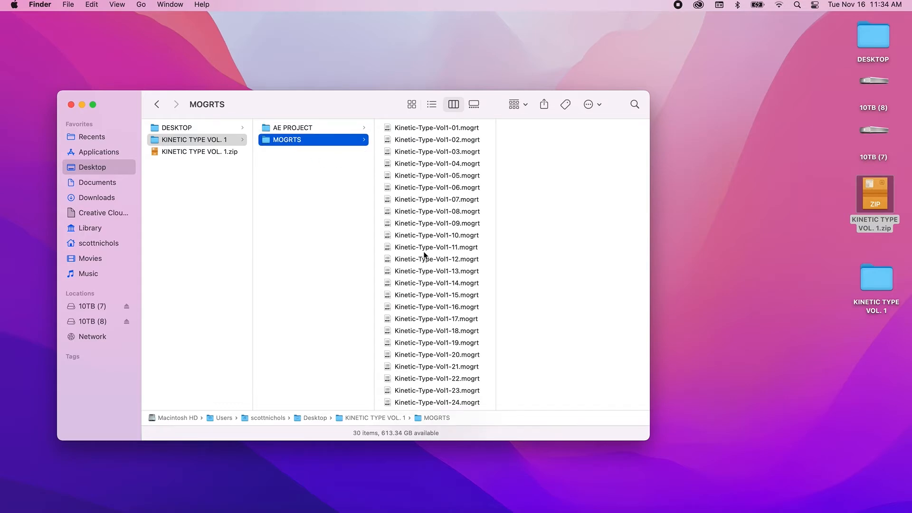
mouse_move(402, 250)
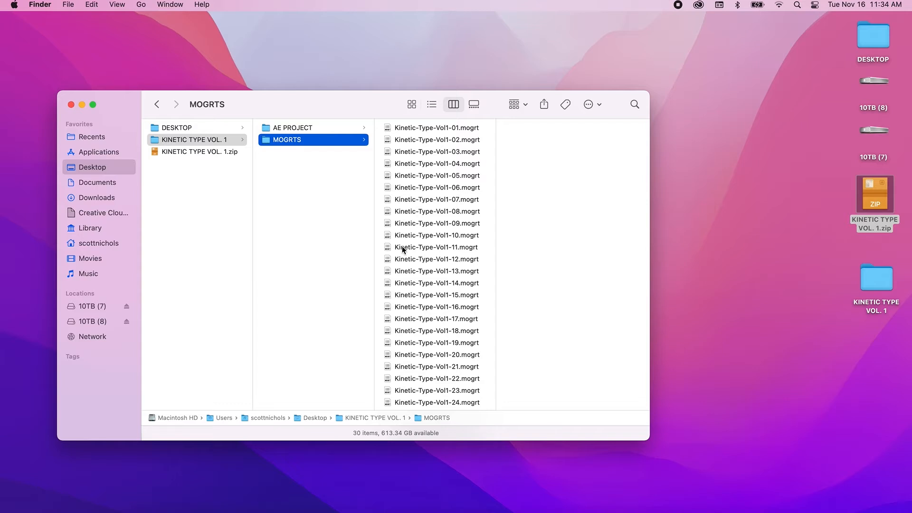
mouse_move(418, 169)
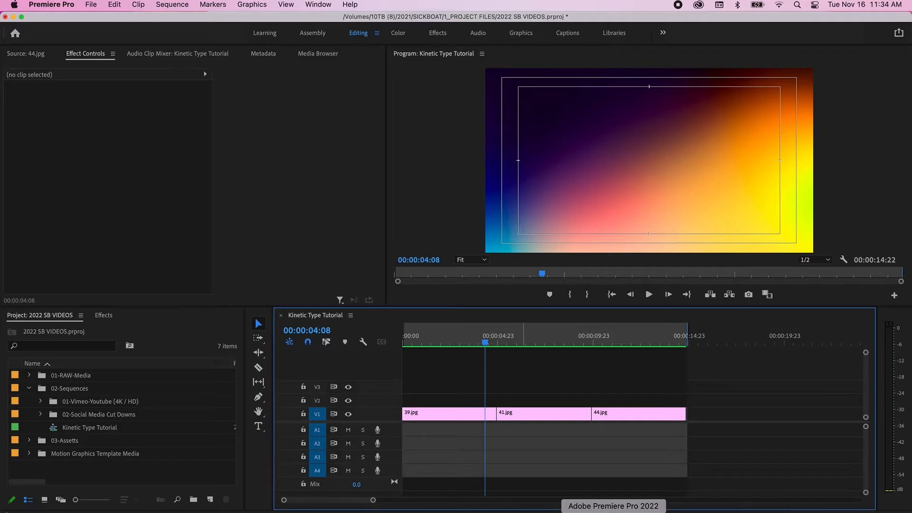
Show the Essential Graphics panel and scroll its Browse list to the Kinetic-Type-Vol1 templates.
click(454, 343)
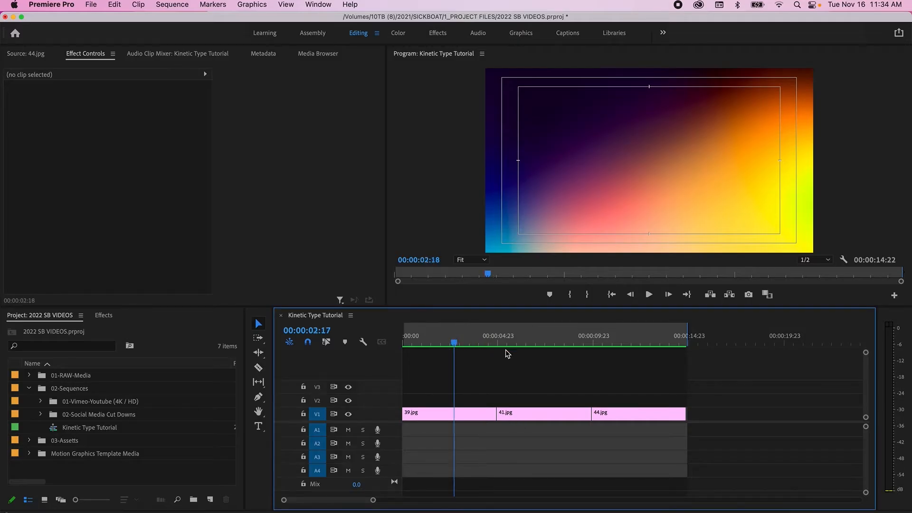
click(430, 345)
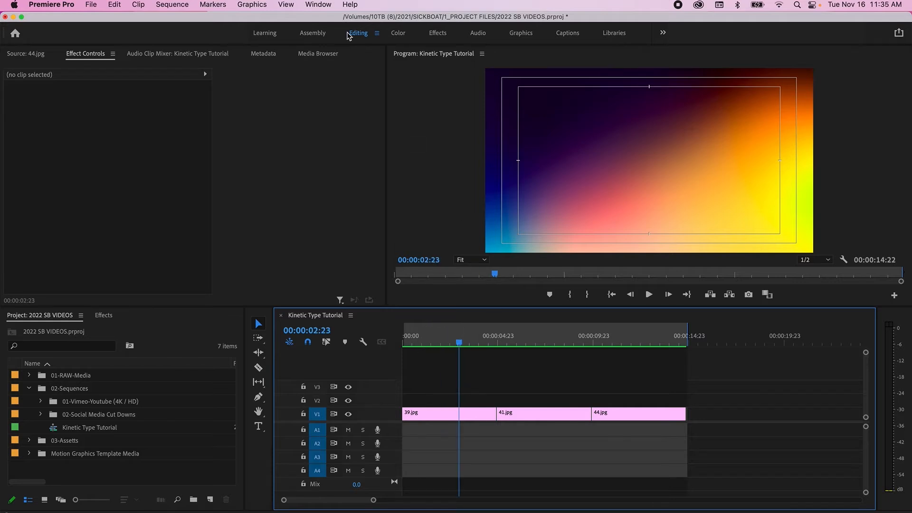
click(317, 5)
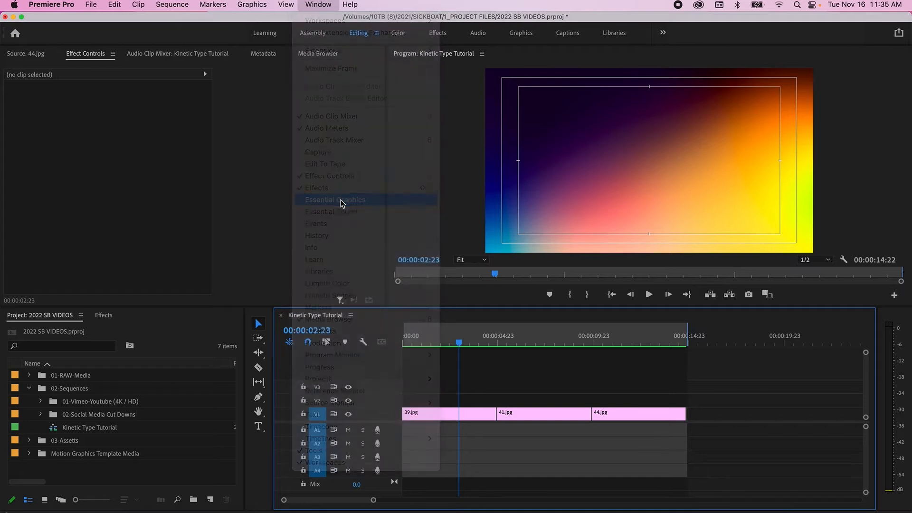
click(335, 200)
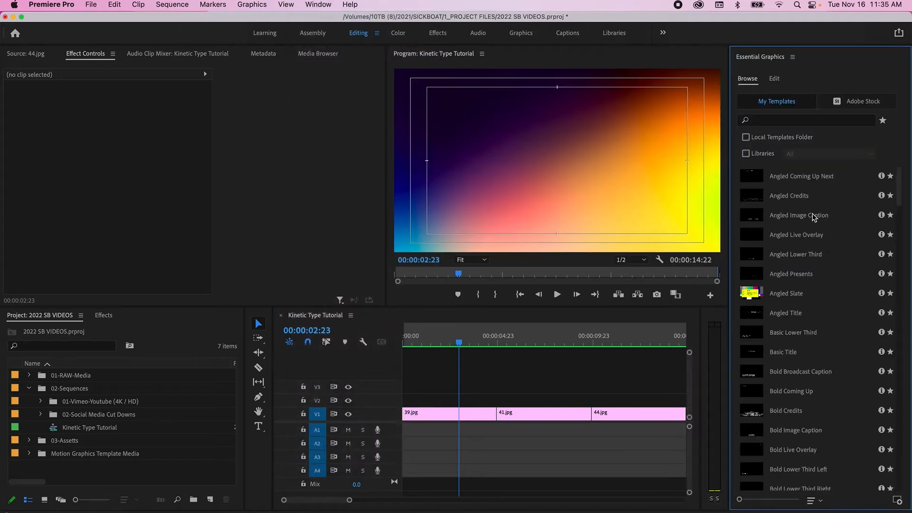
scroll(down, 3)
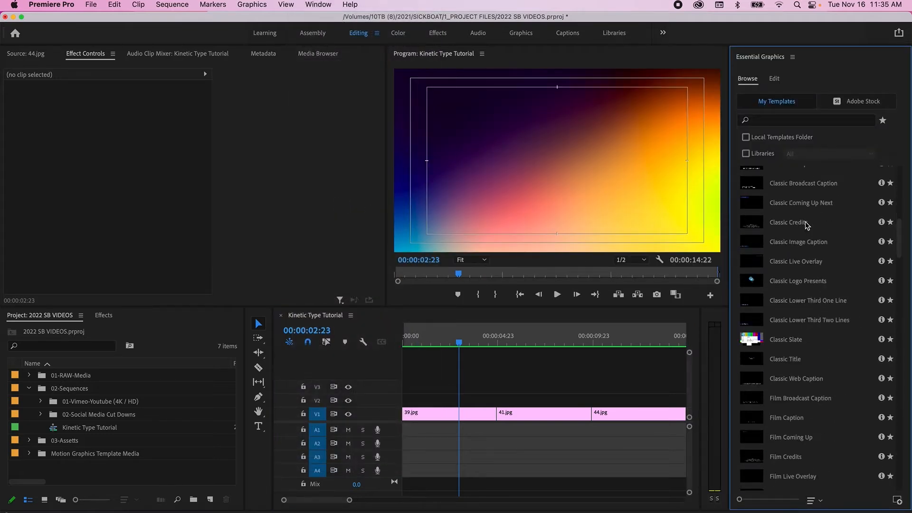
scroll(down, 3)
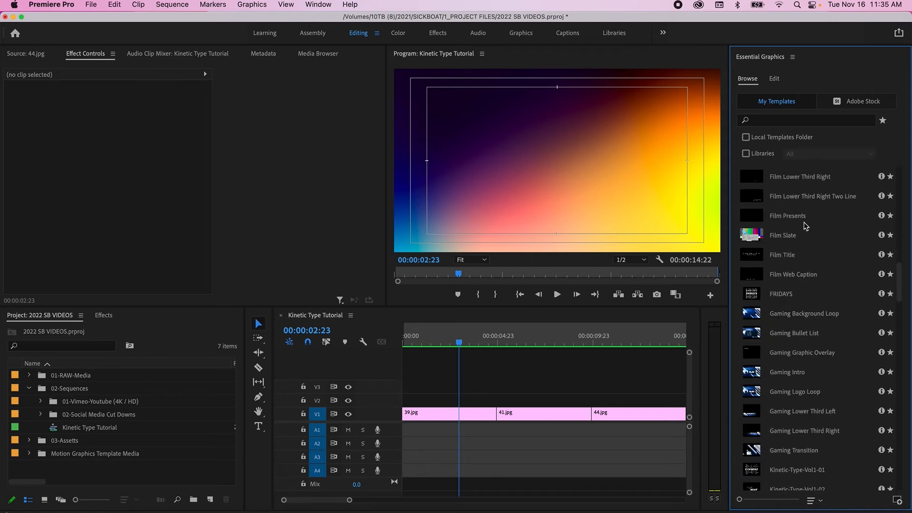
scroll(down, 3)
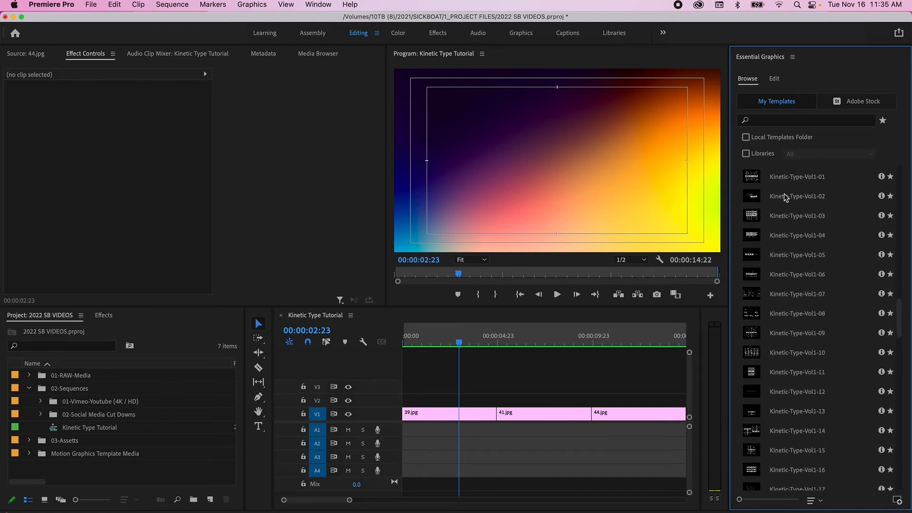
mouse_move(841, 488)
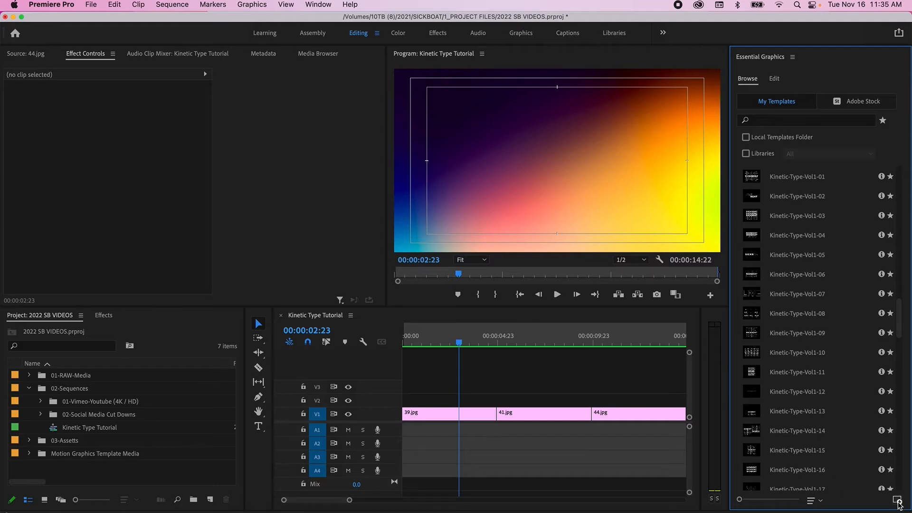
click(898, 501)
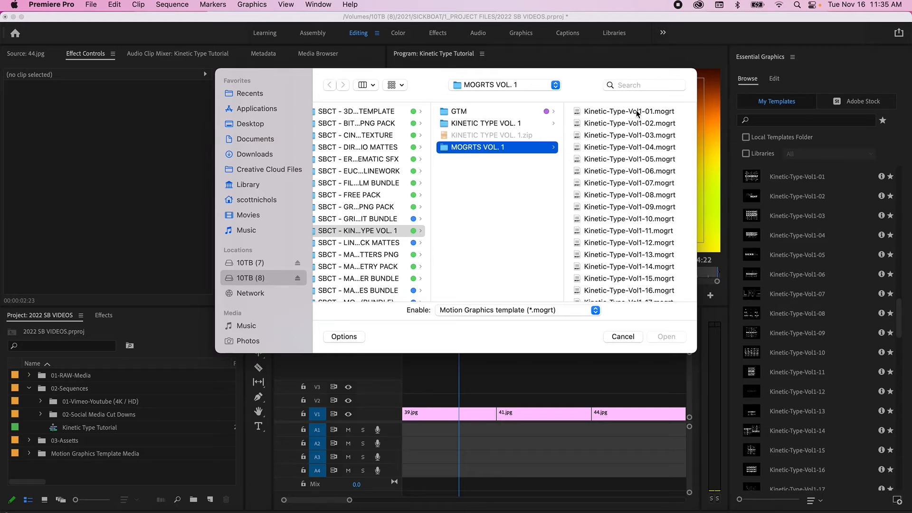
mouse_move(630, 322)
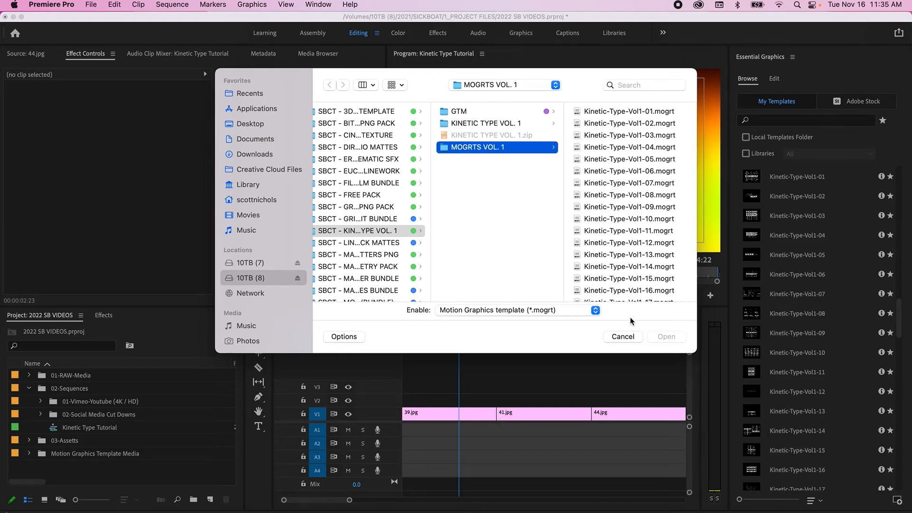
mouse_move(644, 267)
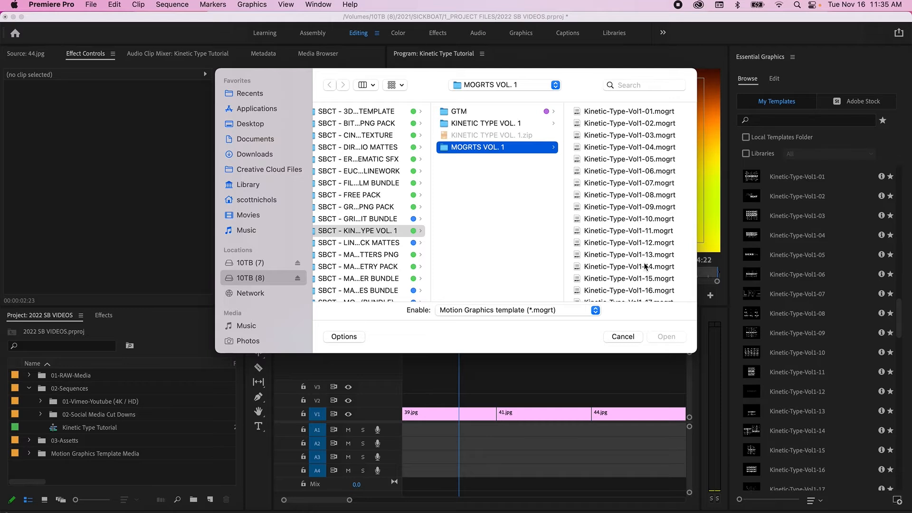
mouse_move(631, 305)
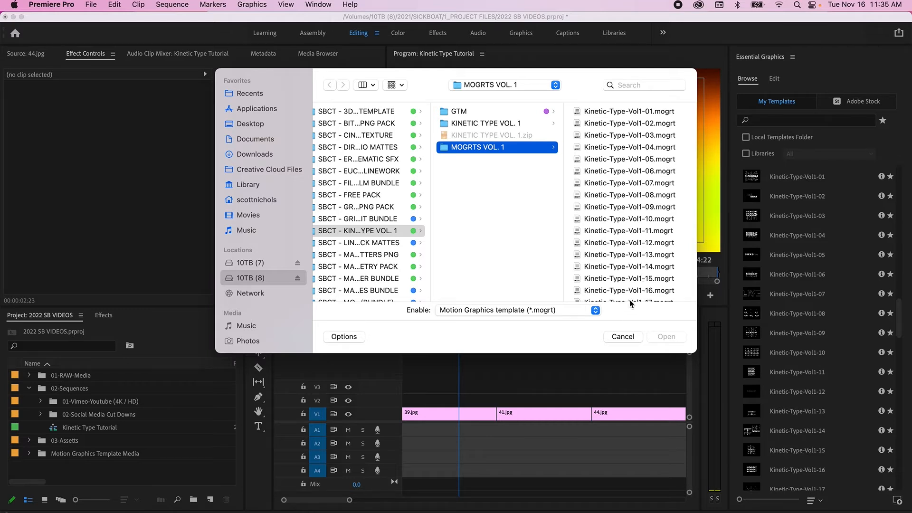
click(621, 336)
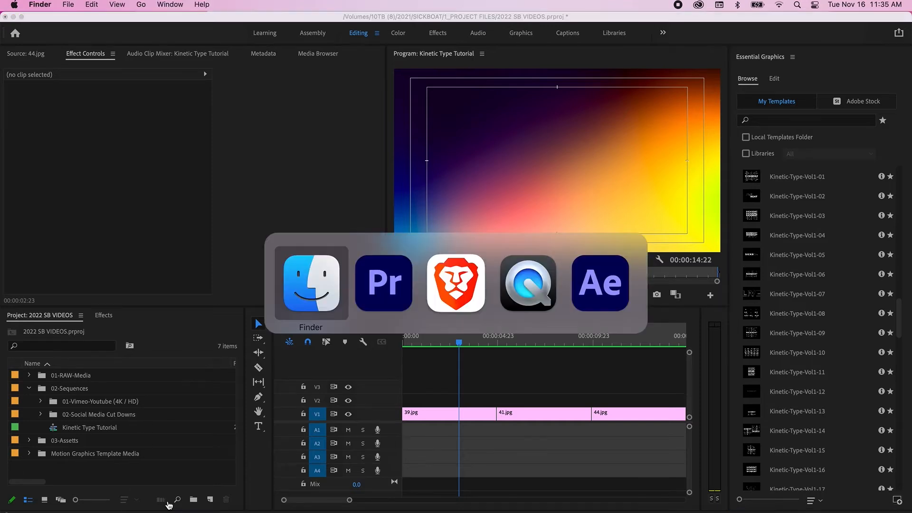
click(311, 284)
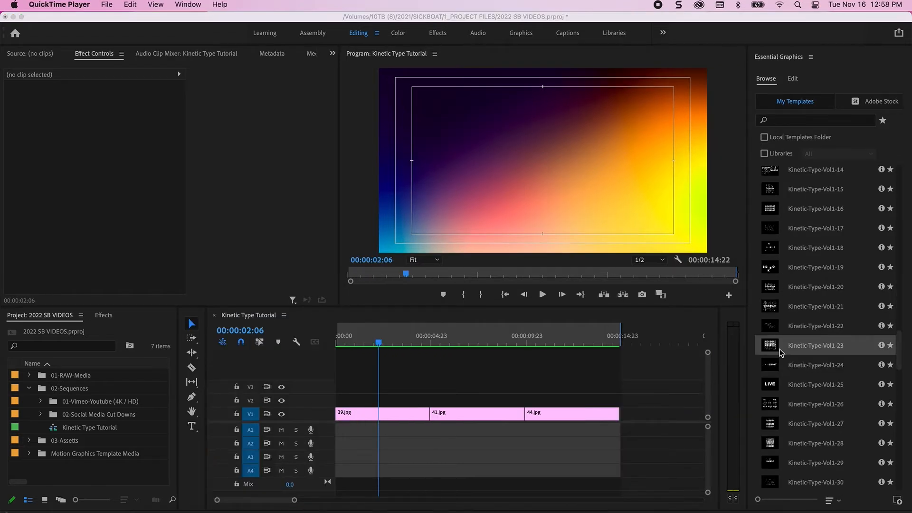
mouse_move(770, 351)
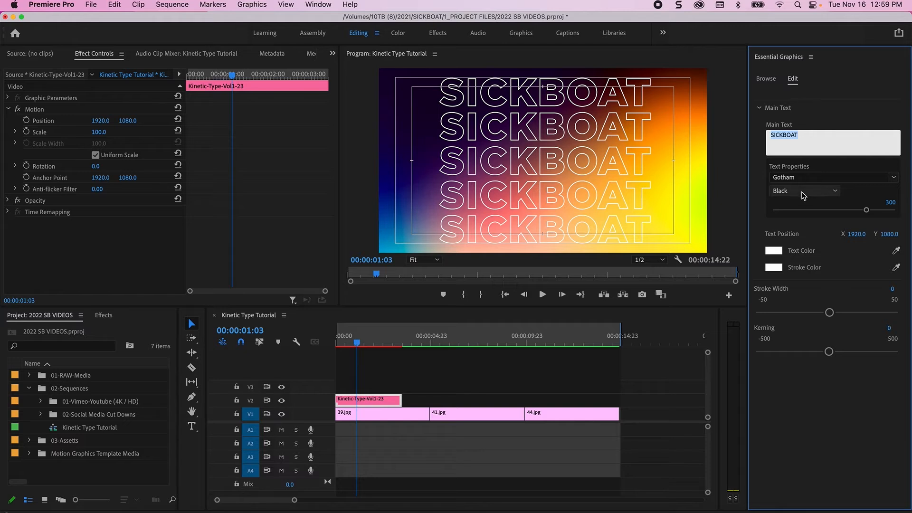
mouse_move(808, 180)
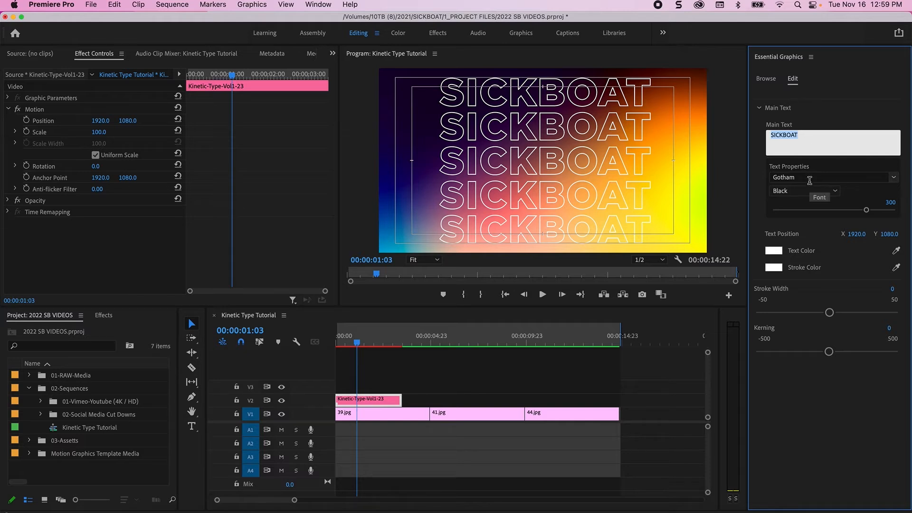
Begin replacing the template's Main Text with PRO LEVEL TITLES.
text(PRO LEVEL TITLES)
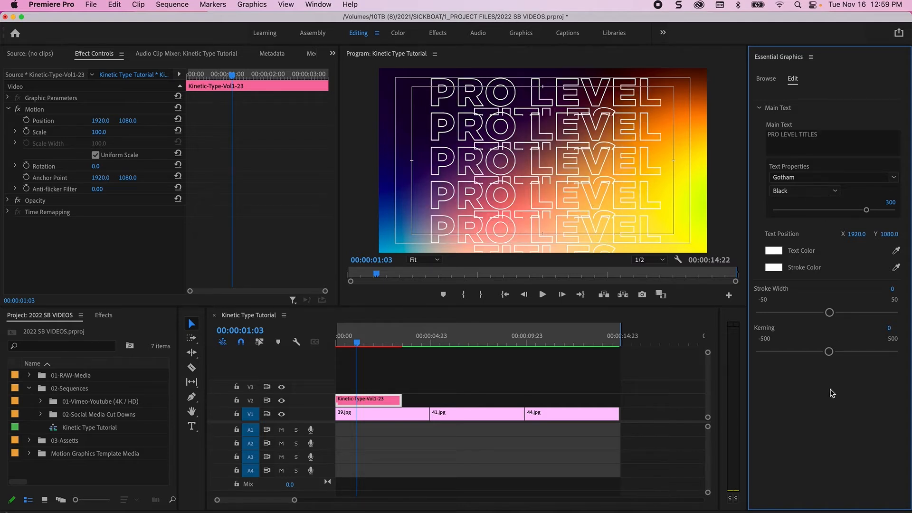
mouse_move(641, 201)
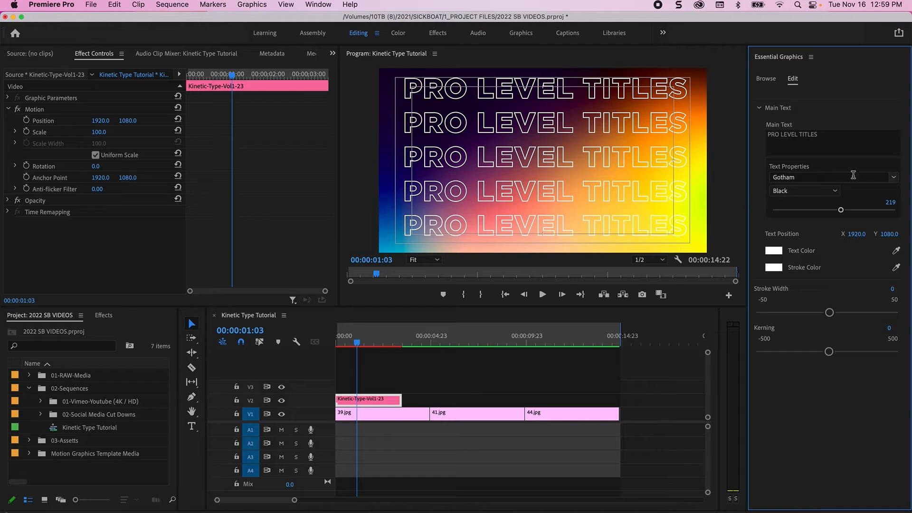
Set the title font to Helvetica Neue Condensed Bold and its text fill to bright red.
click(893, 177)
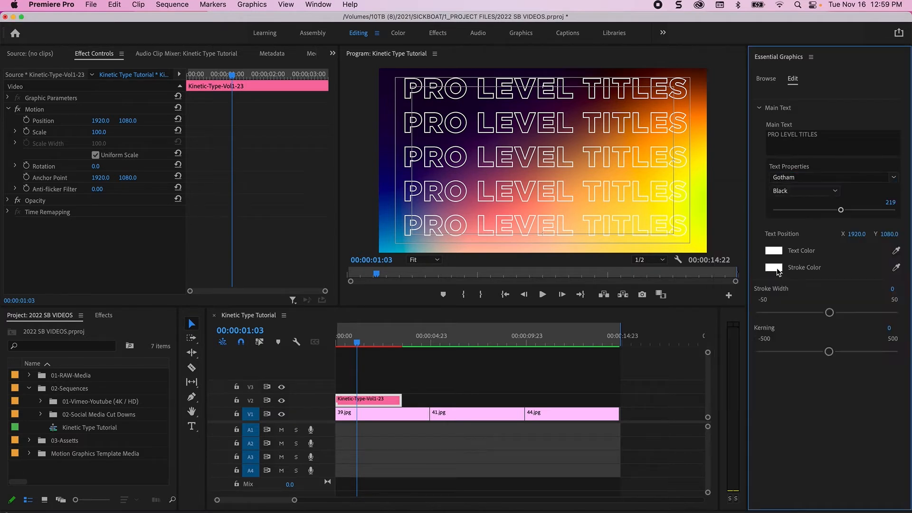
click(832, 176)
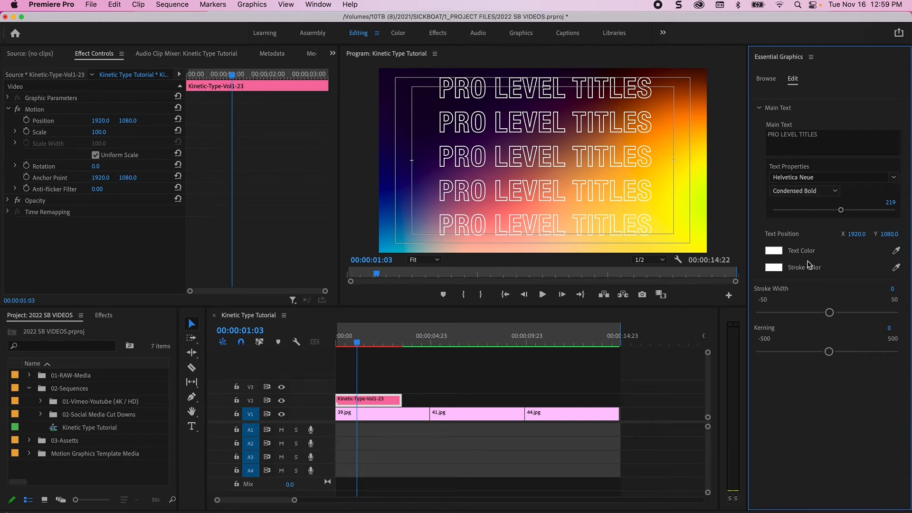
click(773, 250)
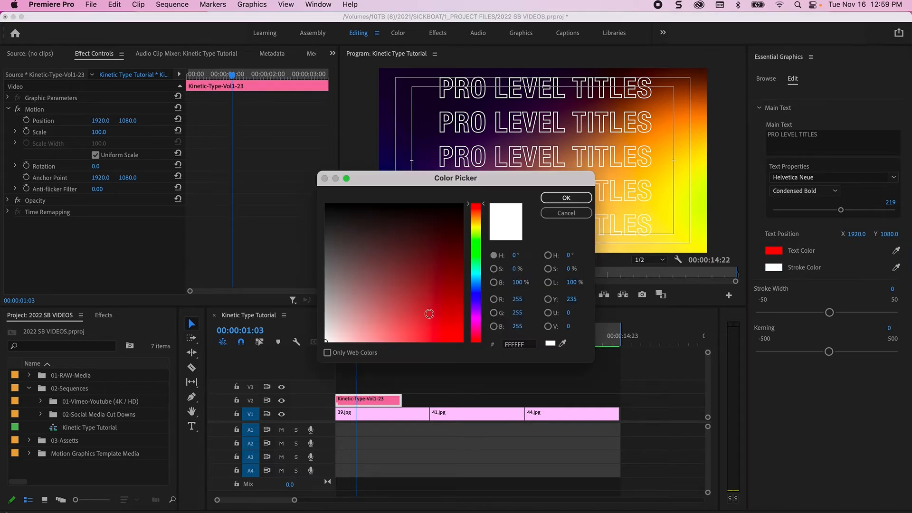
click(564, 198)
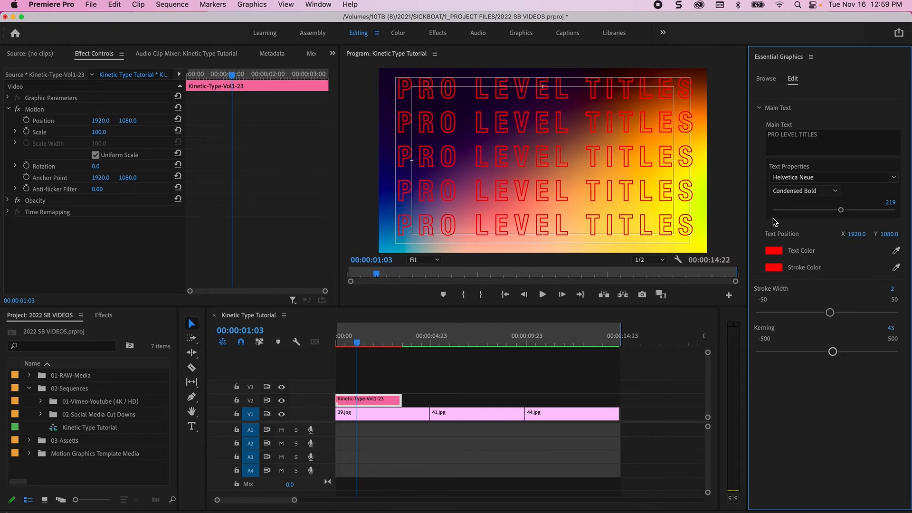
mouse_move(537, 200)
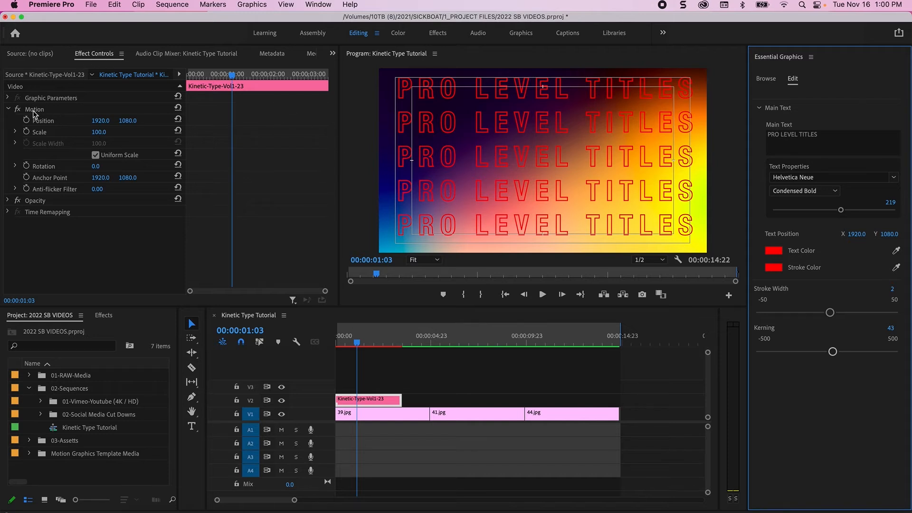
Scale the title clip down to 93% in Effect Controls and preview it animating in.
click(35, 110)
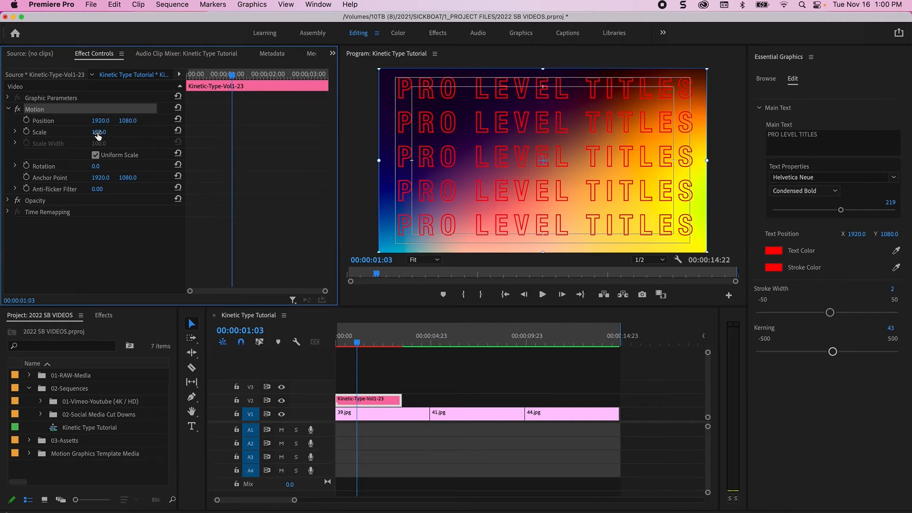
drag(98, 132, 99, 135)
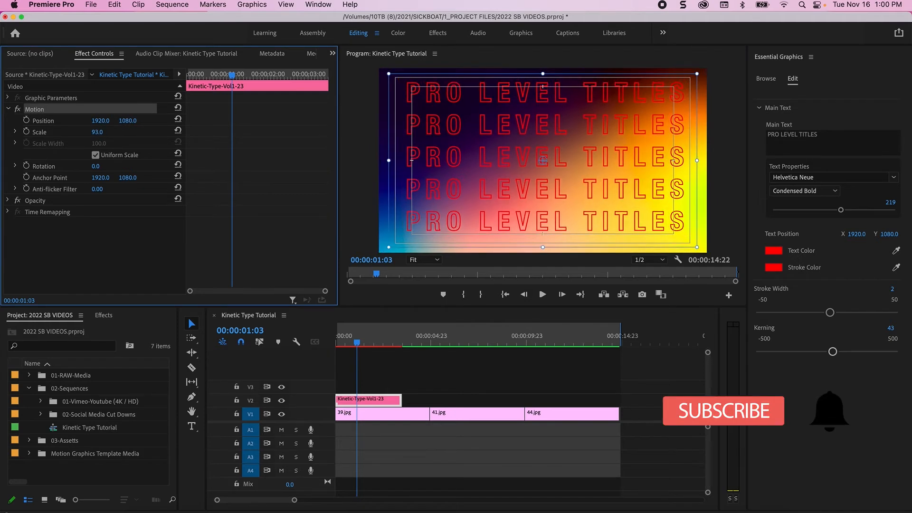
drag(98, 131, 105, 131)
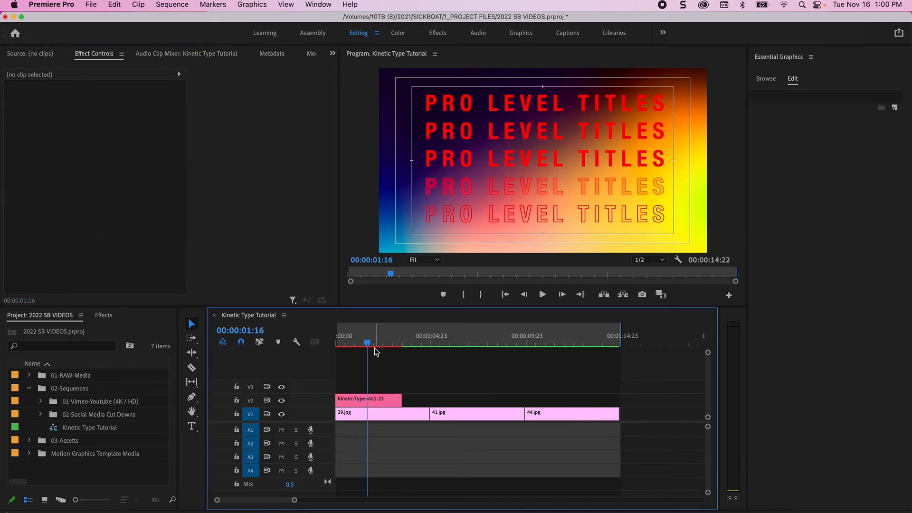
mouse_move(380, 343)
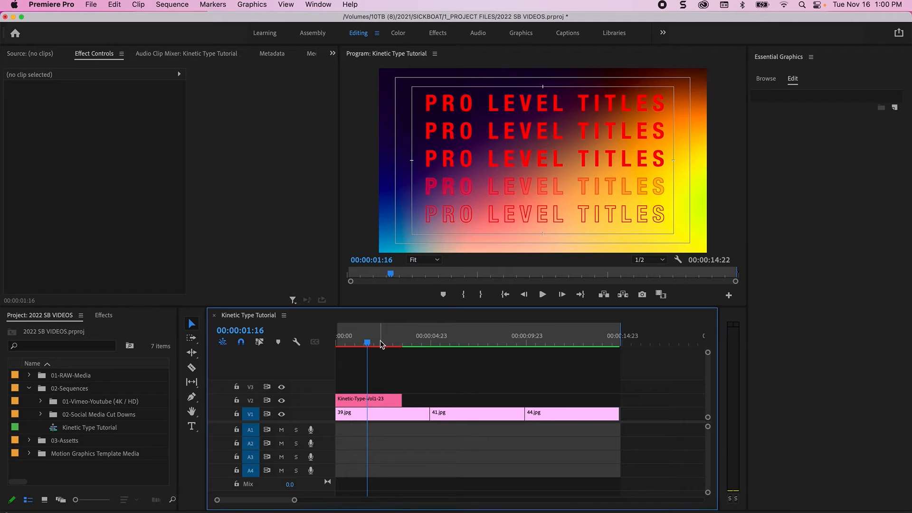
mouse_move(388, 344)
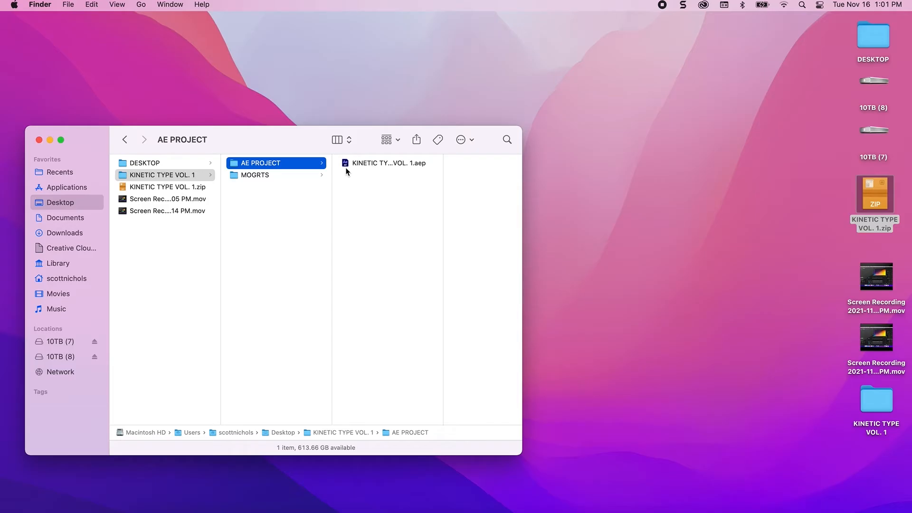
Open the Kinetic Type .aep from Finder, then the Vol.1 05 and stacked Vol.1 11 compositions.
click(345, 165)
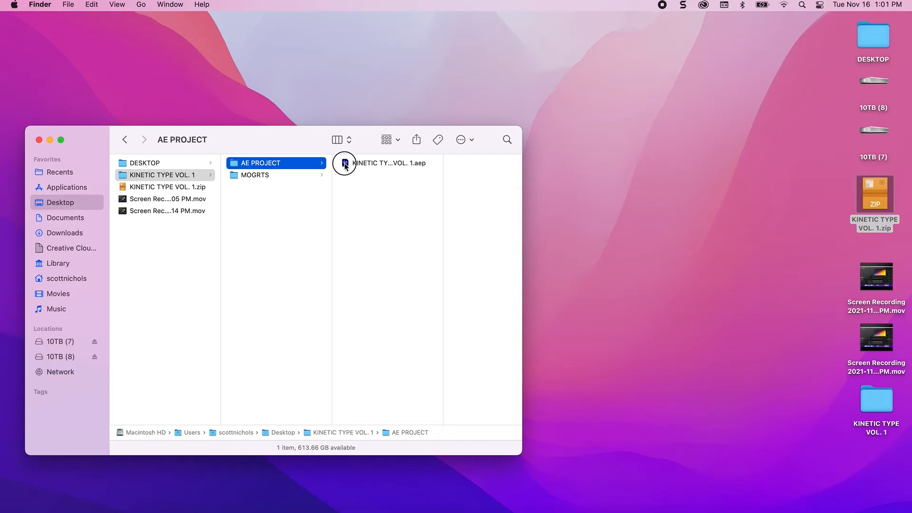
double_click(388, 163)
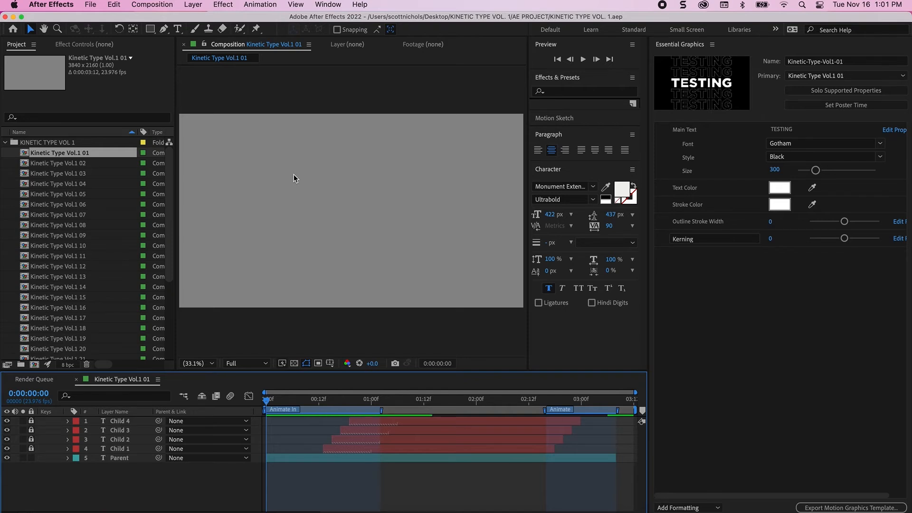
mouse_move(343, 344)
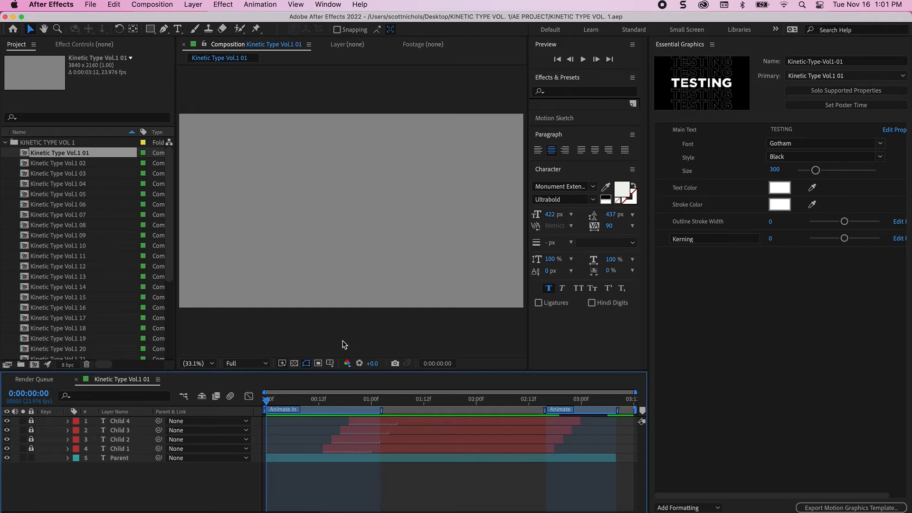
mouse_move(339, 403)
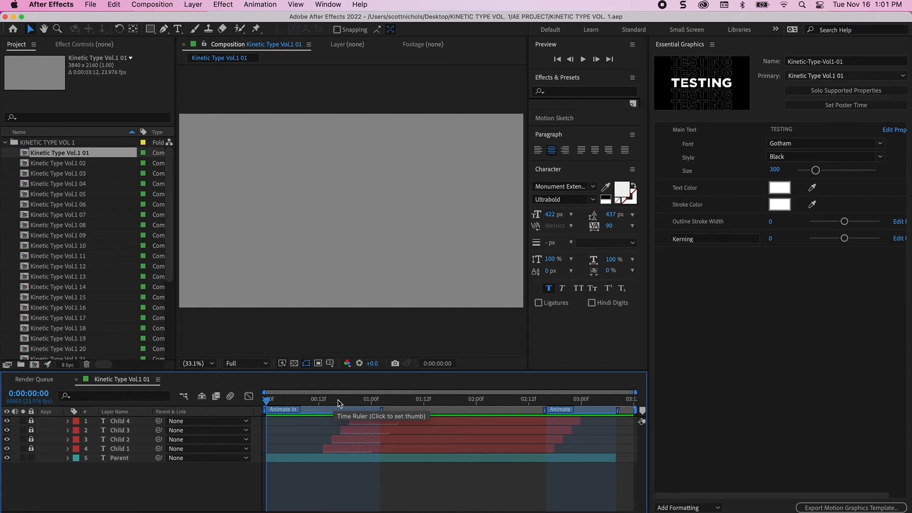
mouse_move(343, 404)
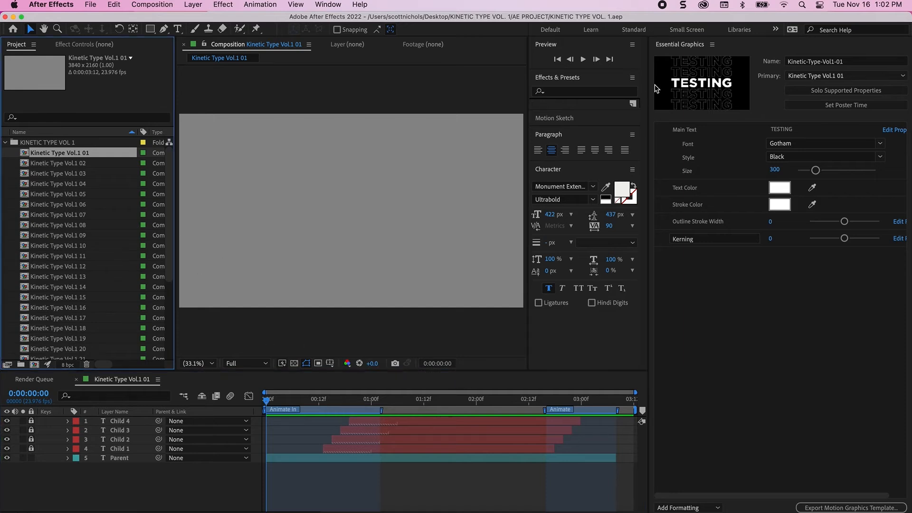
mouse_move(778, 217)
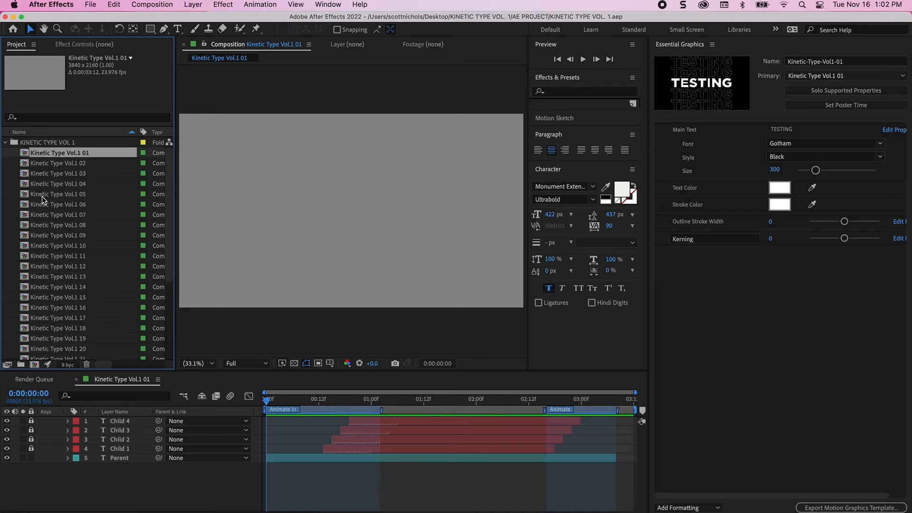
mouse_move(27, 173)
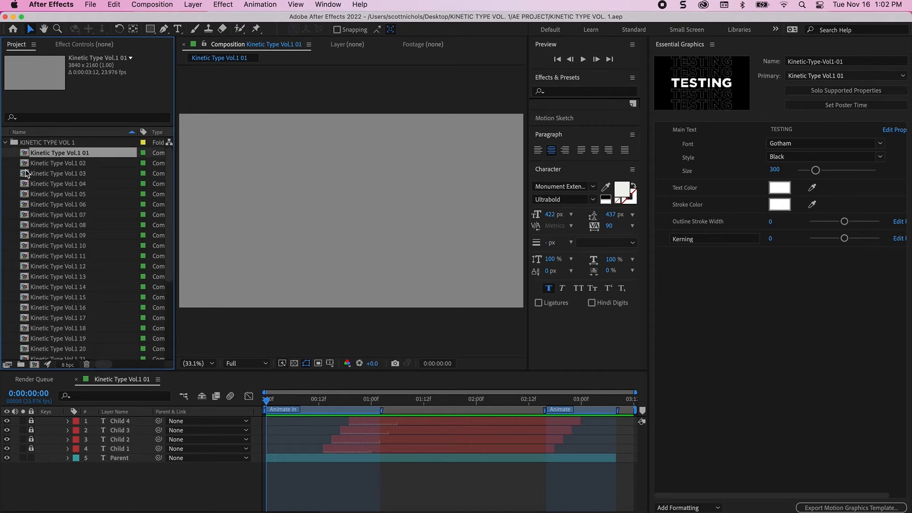
mouse_move(27, 206)
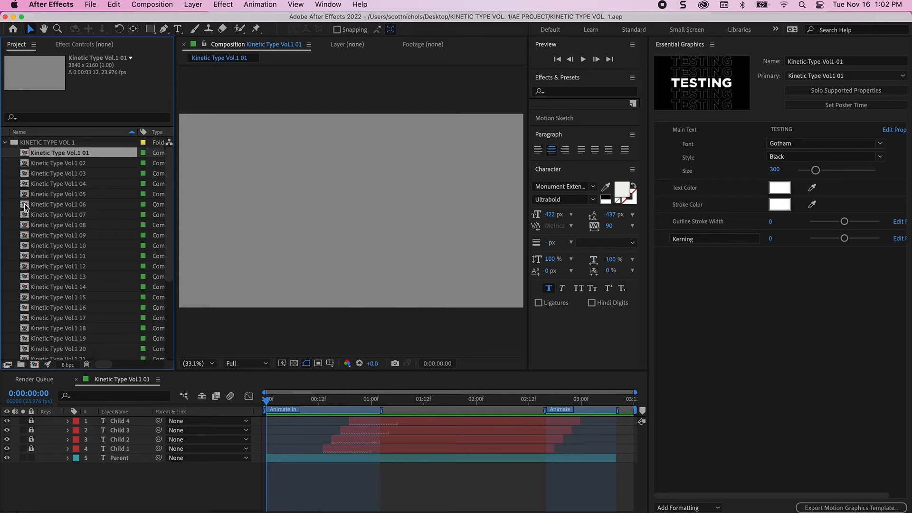
click(58, 194)
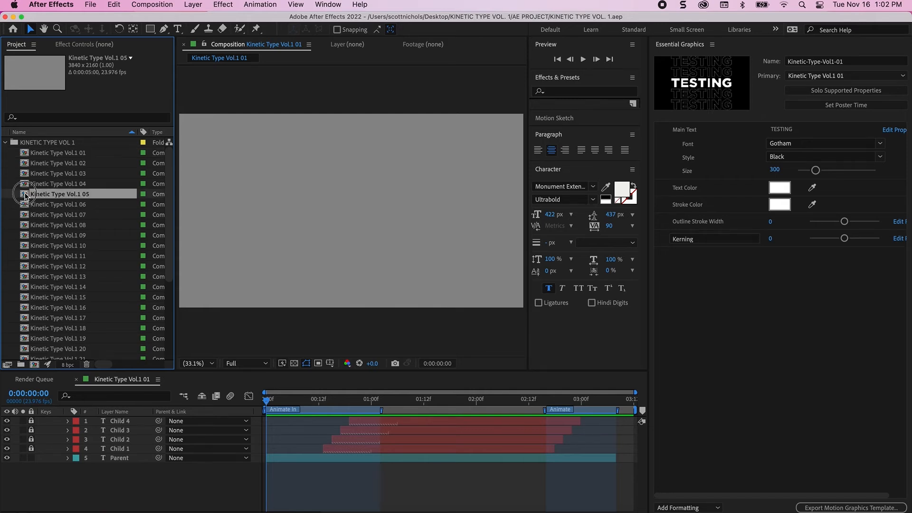
double_click(60, 194)
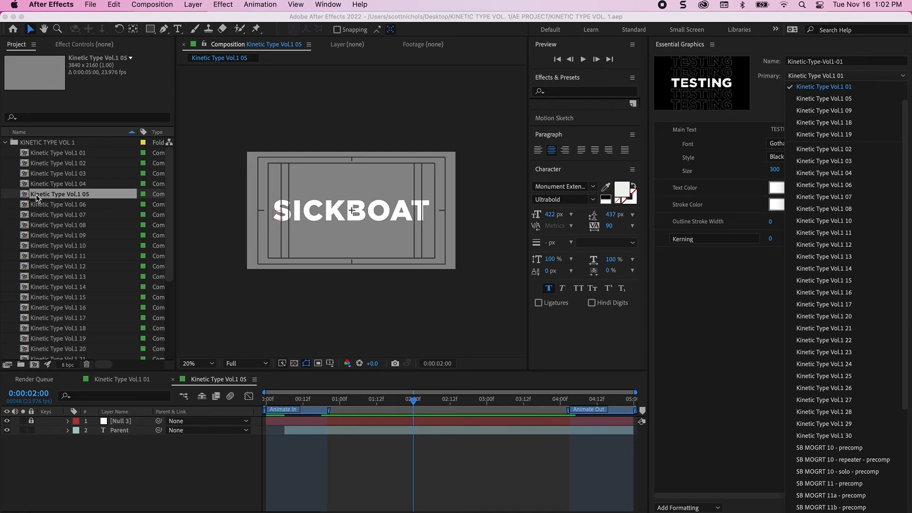
mouse_move(85, 199)
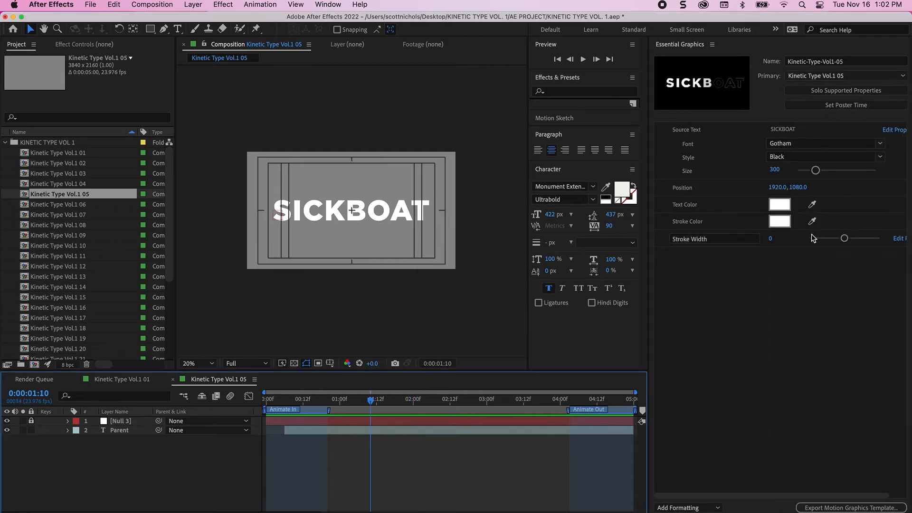
mouse_move(4, 240)
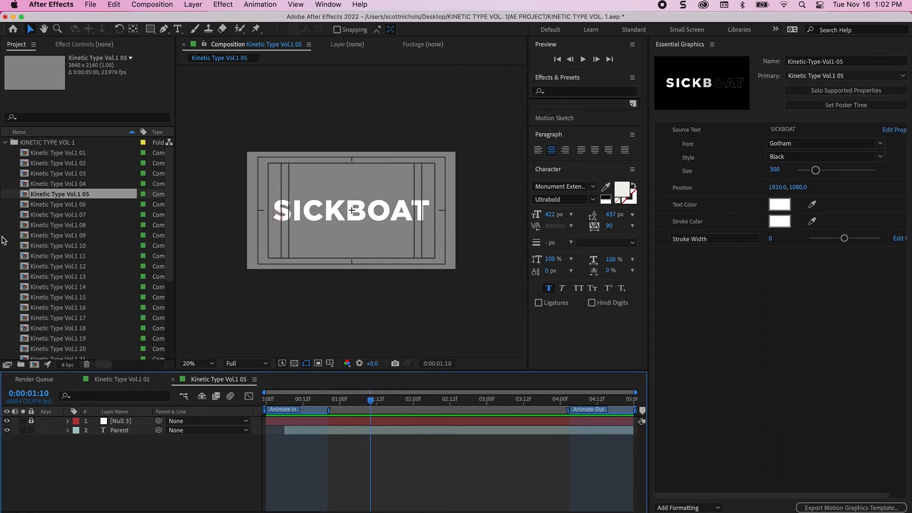
double_click(60, 255)
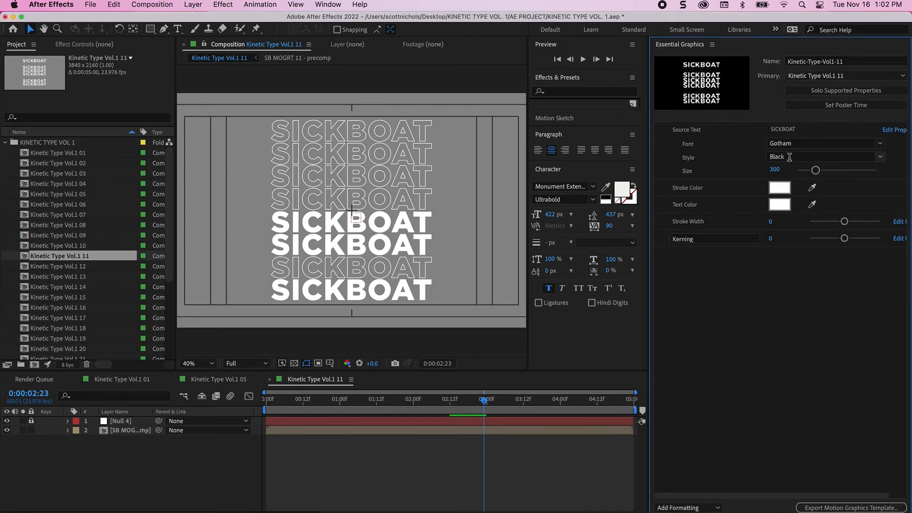
Change composition 11's Source Text to PRO LEVEL TITLES.
click(816, 129)
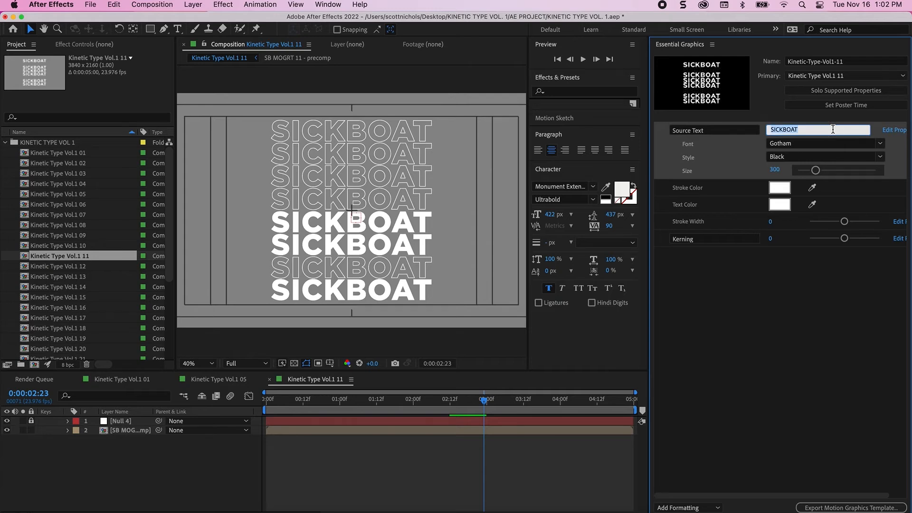
text(PRO LEVEL)
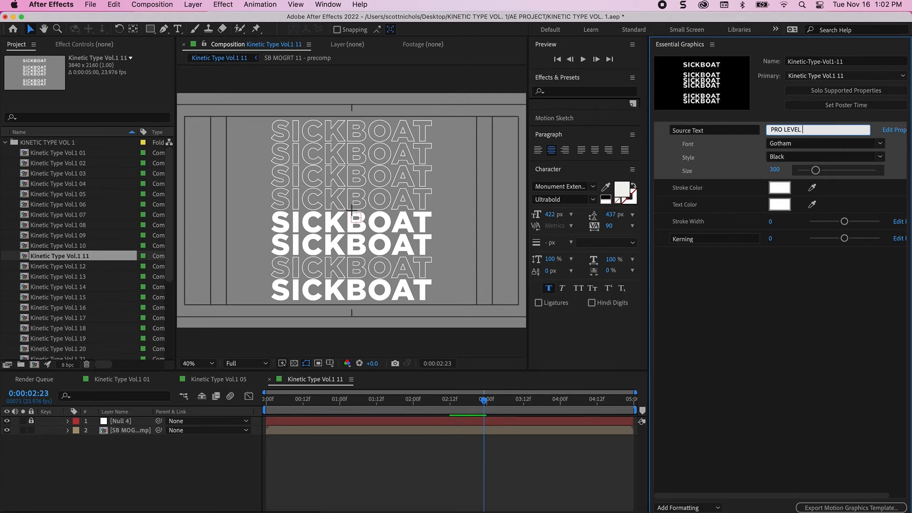
text(TITLES)
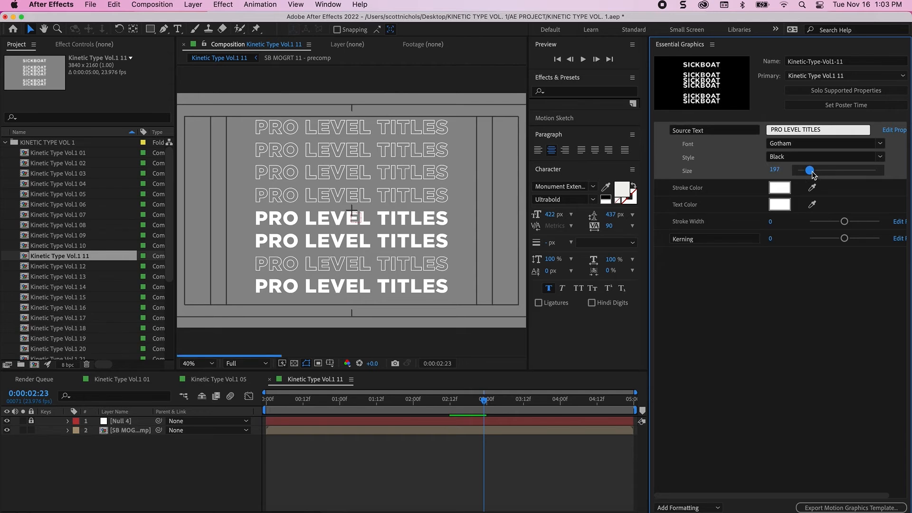
click(330, 363)
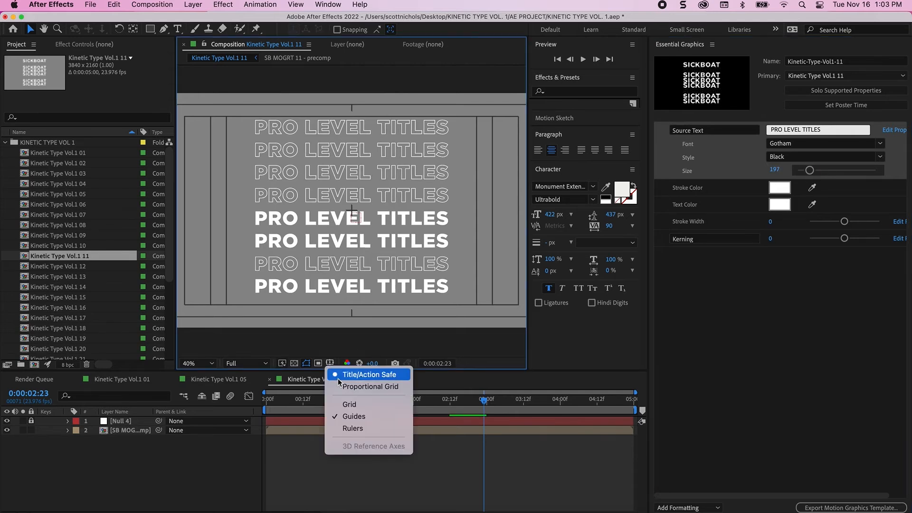
Show title-safe guides, make the stroke and text fill red, and display the comp over the transparency grid.
click(369, 374)
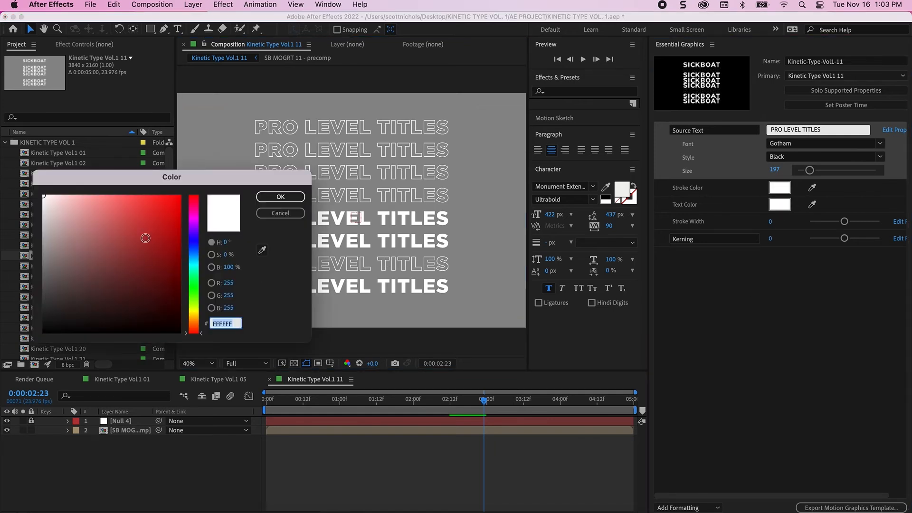
click(279, 197)
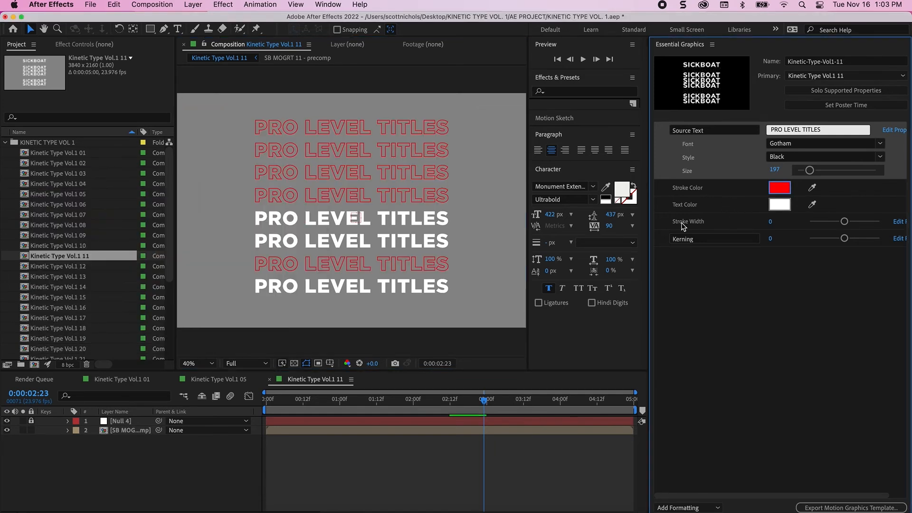
click(779, 204)
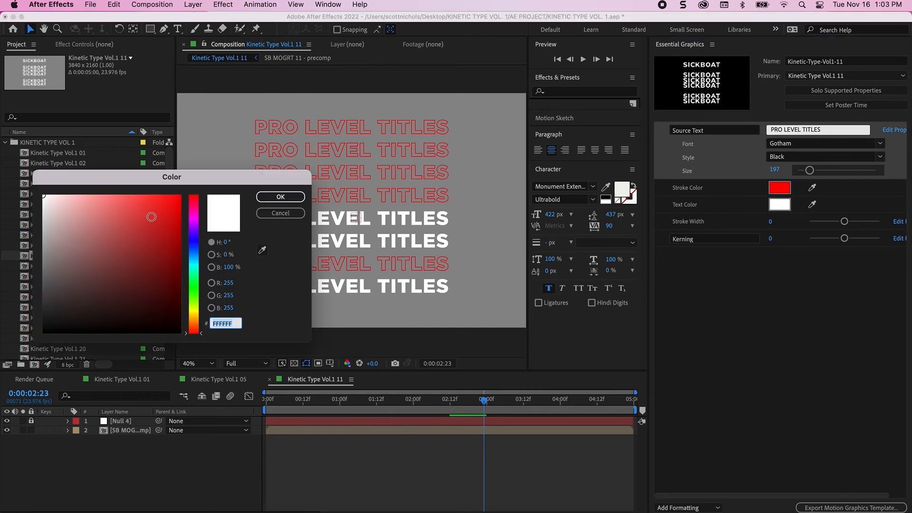
click(279, 197)
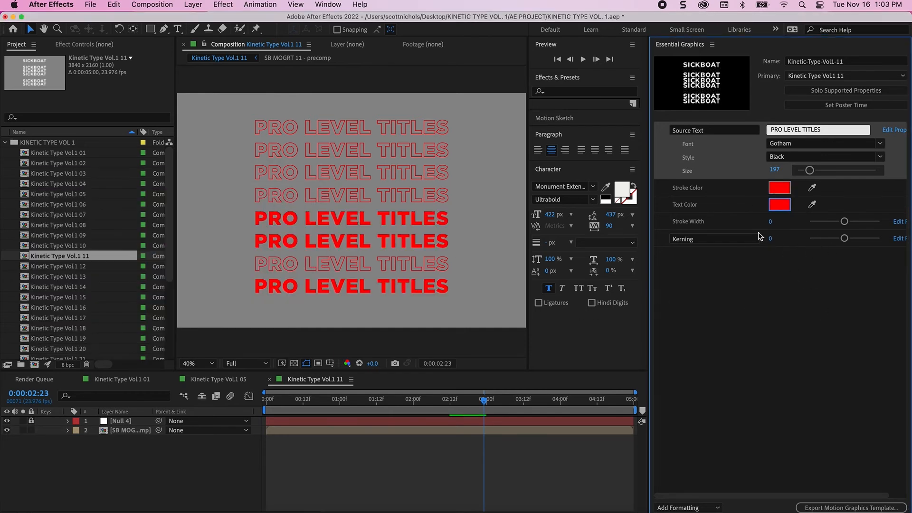
mouse_move(845, 221)
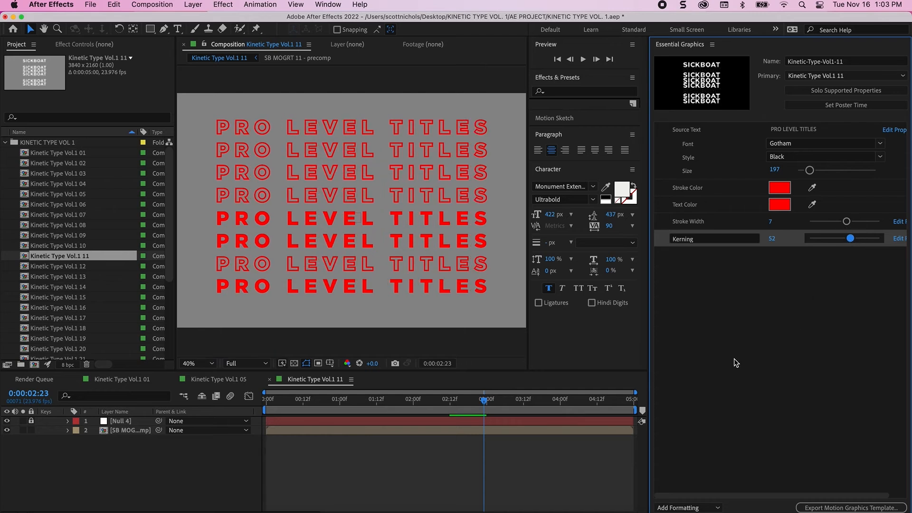
mouse_move(403, 362)
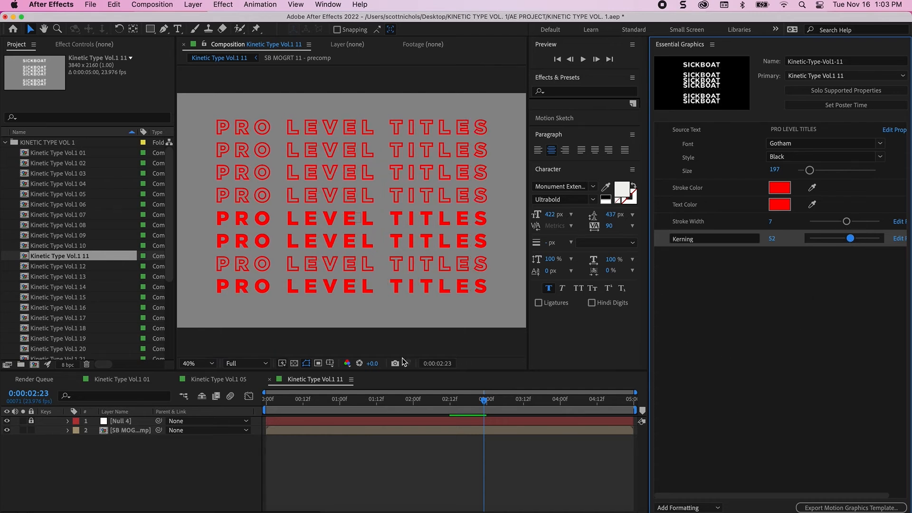
mouse_move(349, 322)
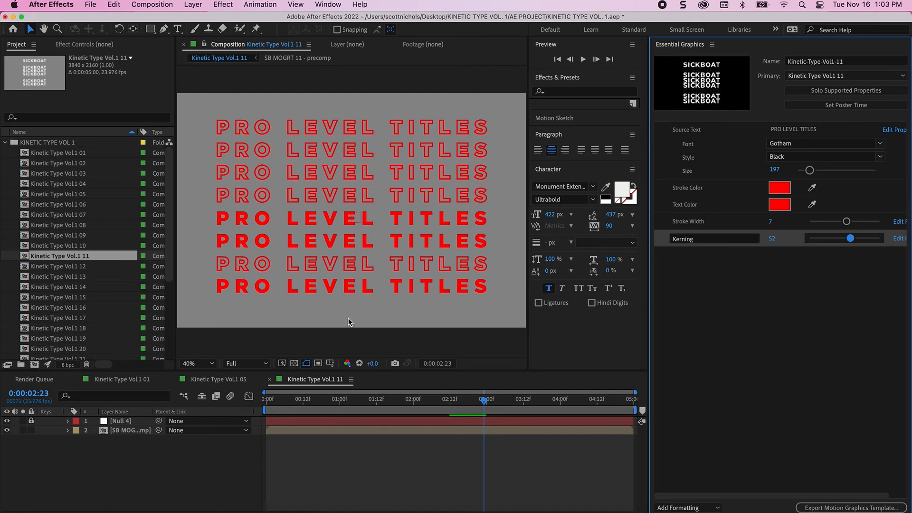
mouse_move(334, 314)
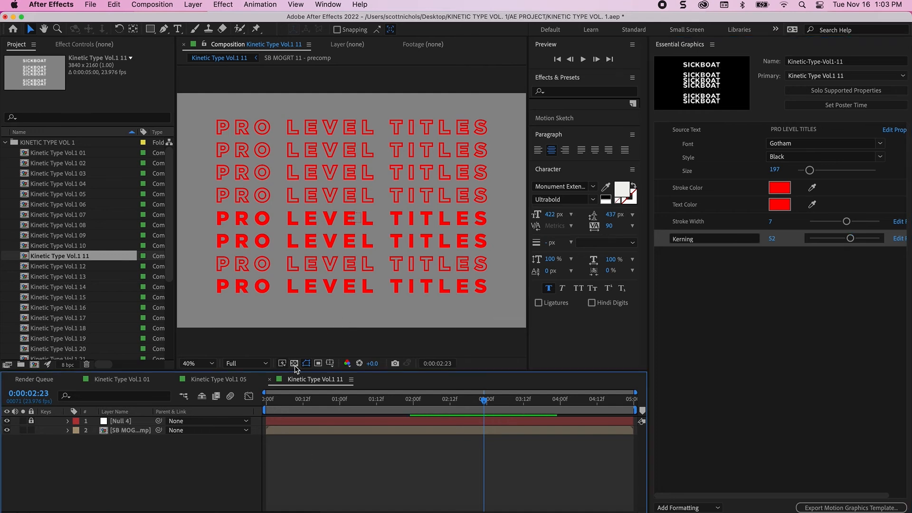
mouse_move(295, 363)
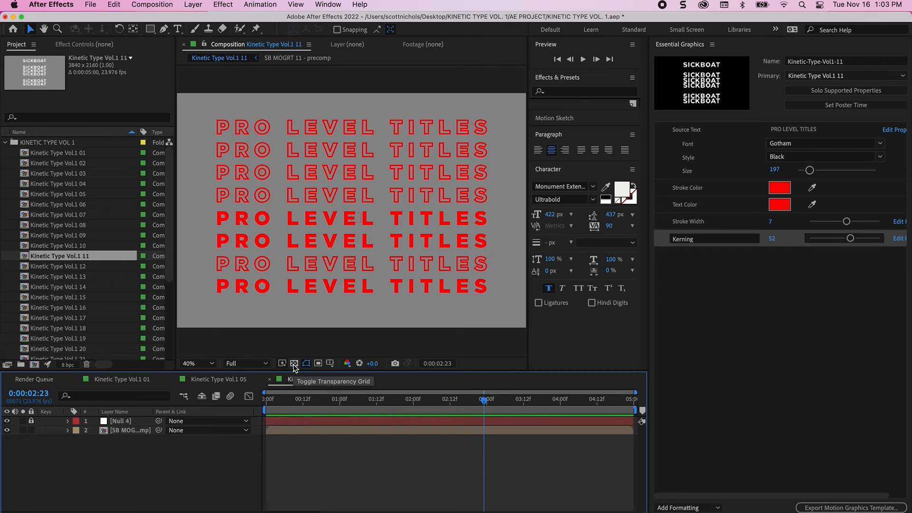
click(294, 362)
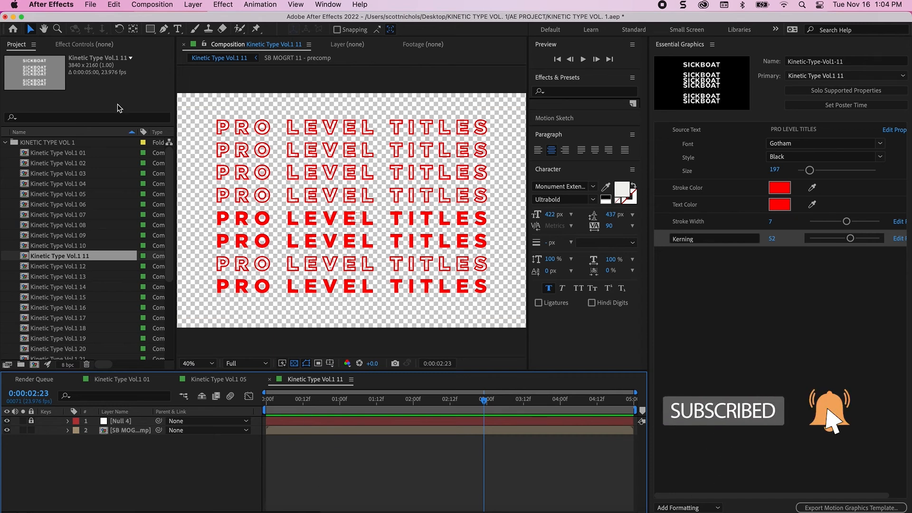
Add composition 11 to the Render Queue via File > Export, leaving Render Settings unchanged.
click(91, 5)
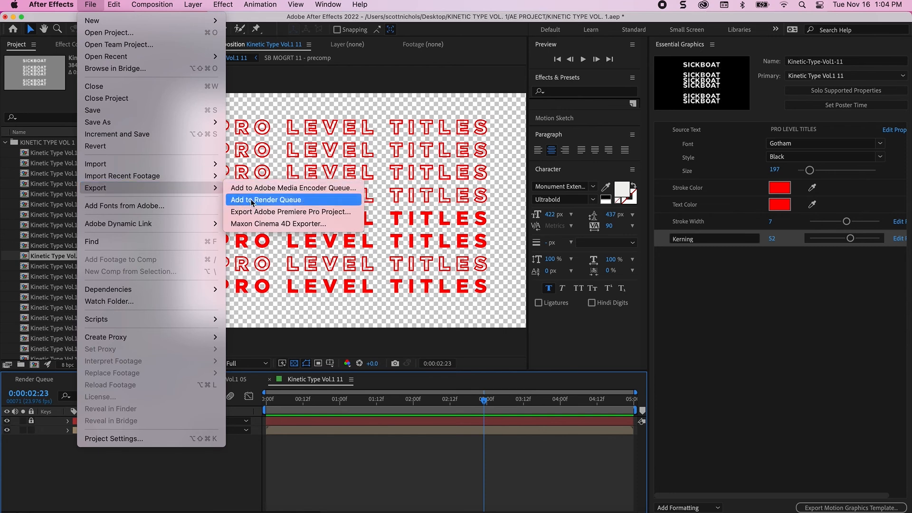
click(266, 200)
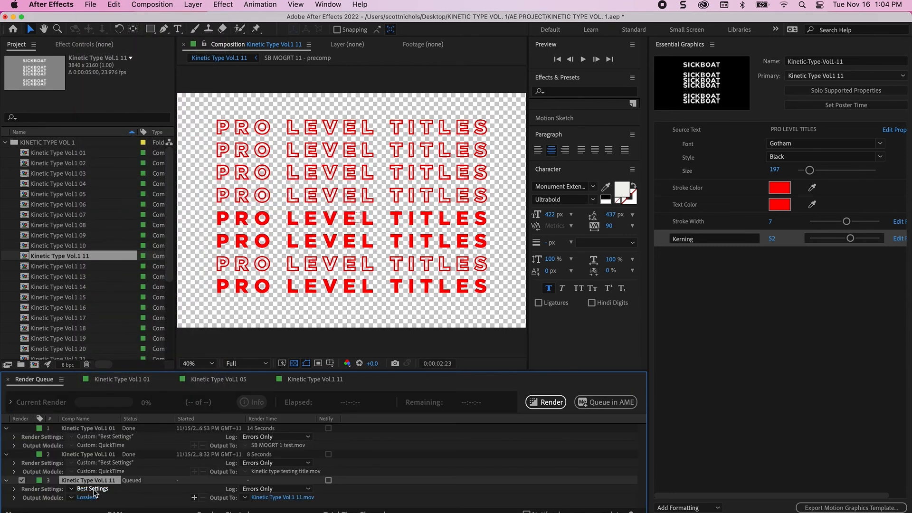
click(92, 488)
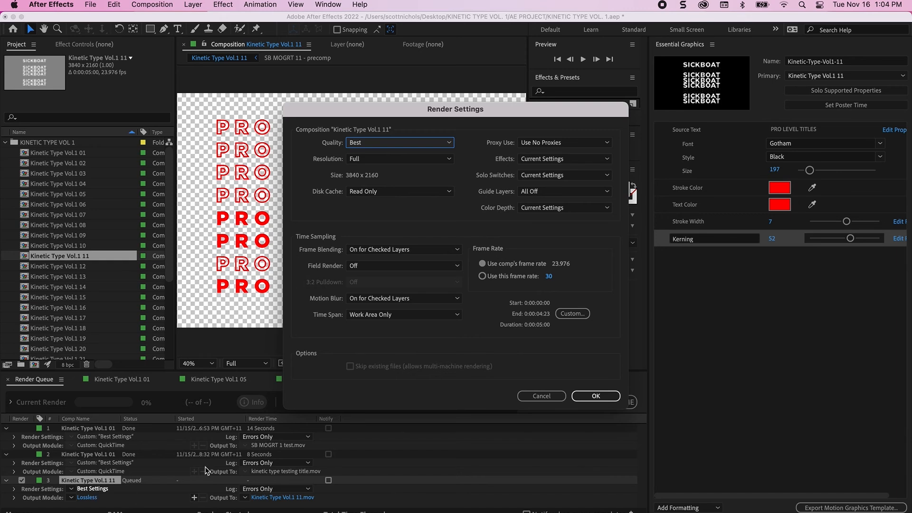
mouse_move(632, 416)
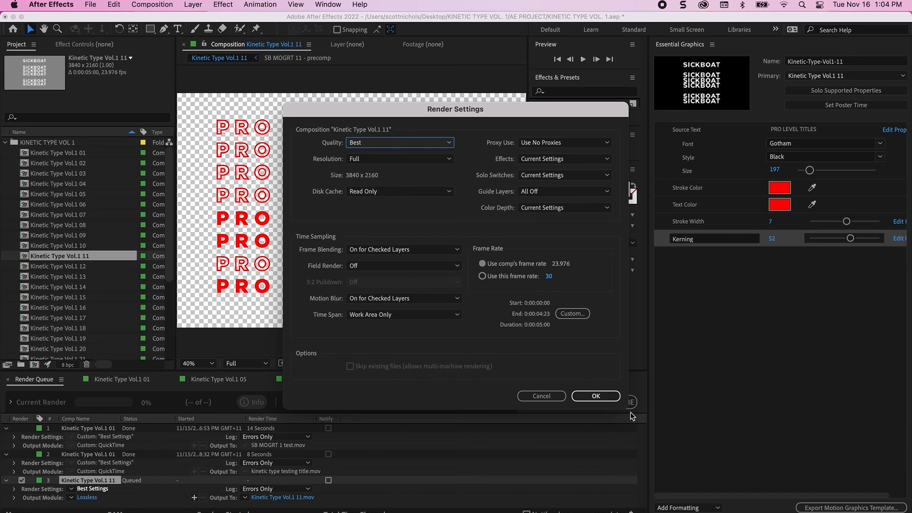
click(595, 395)
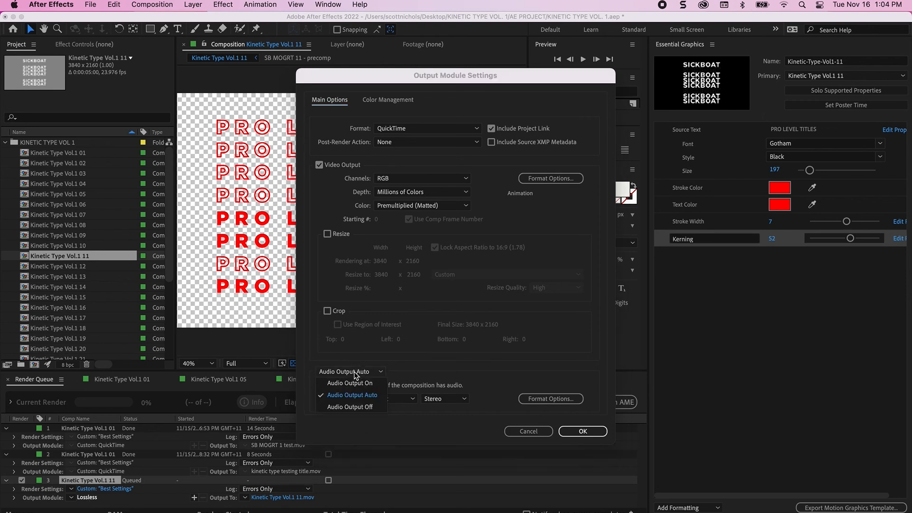
mouse_move(351, 407)
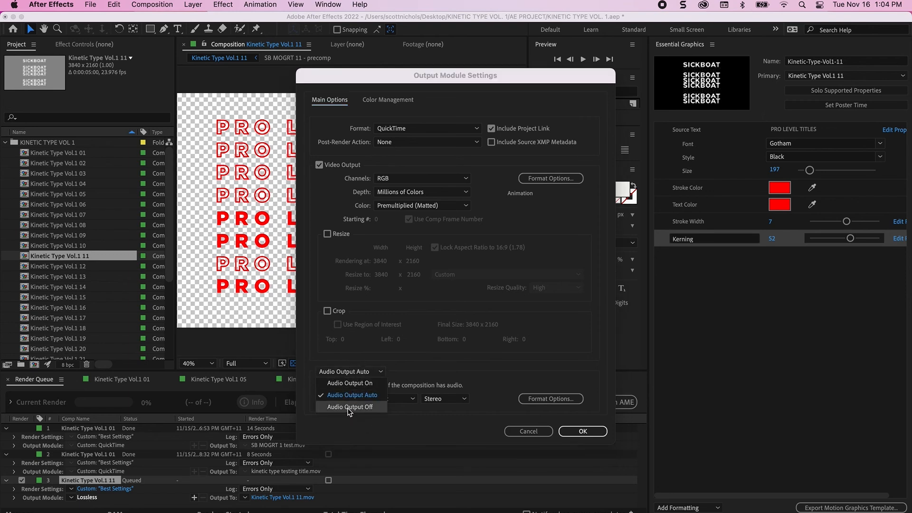
Set the Output Module to Audio Off, RGB + Alpha channels and the Apple ProRes 4444 codec.
click(350, 406)
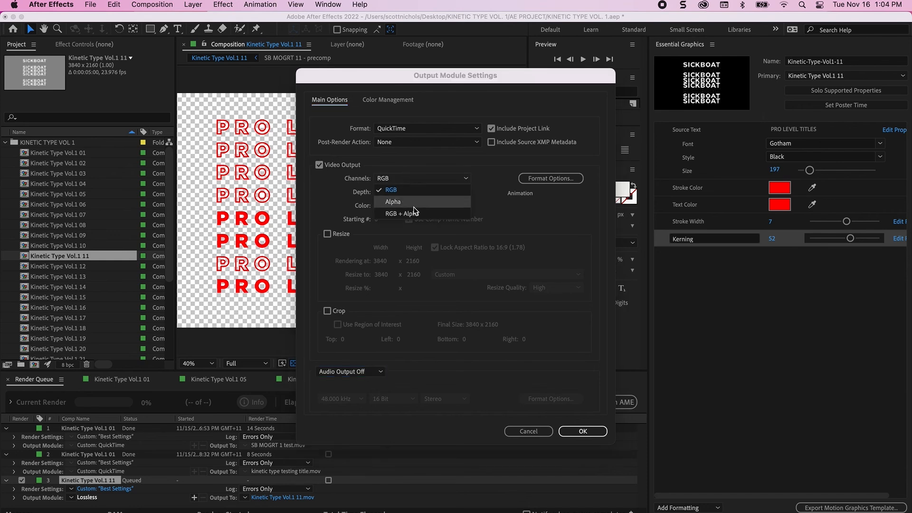
click(402, 214)
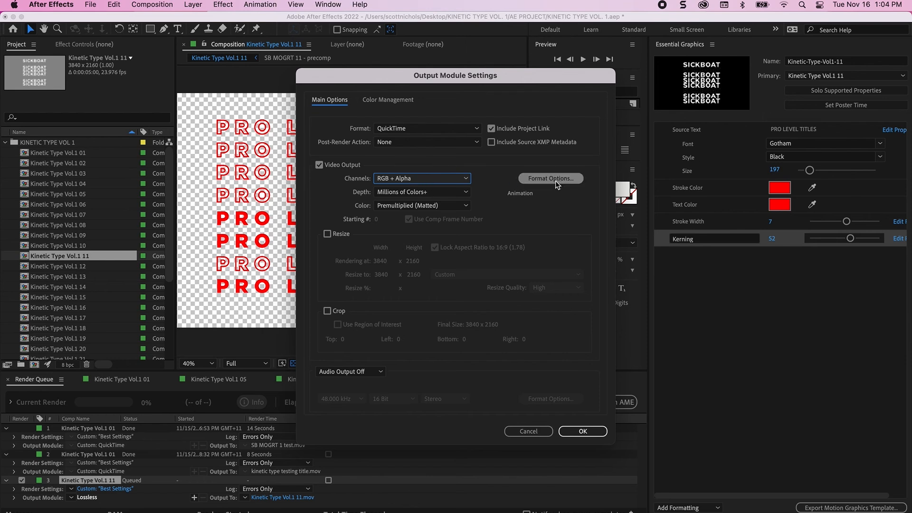
click(549, 177)
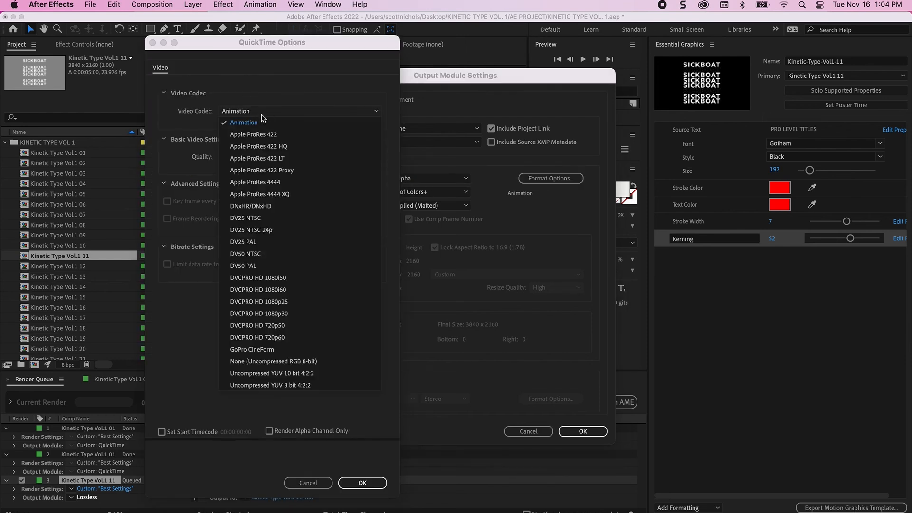
mouse_move(291, 185)
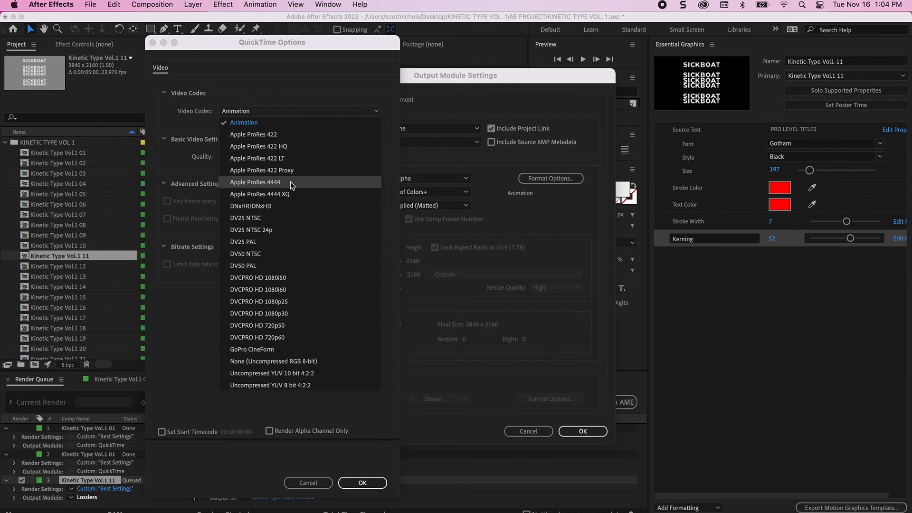
mouse_move(283, 188)
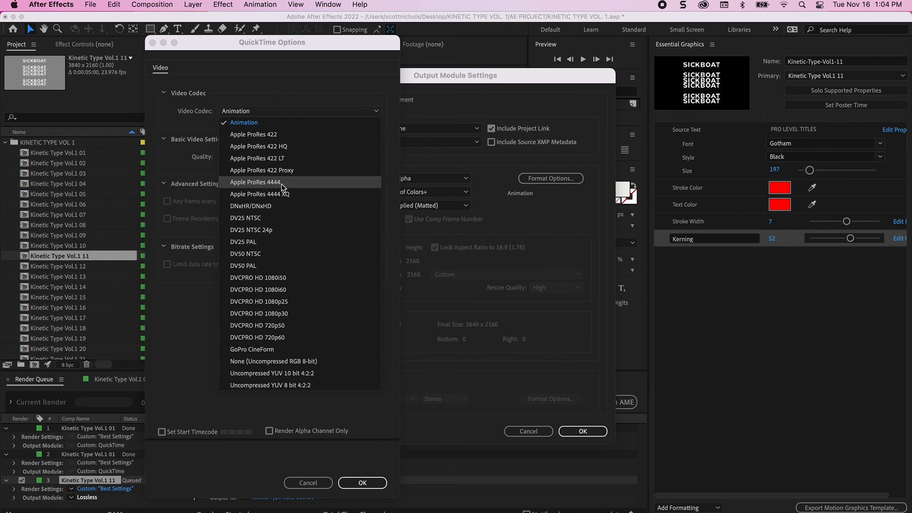
click(253, 183)
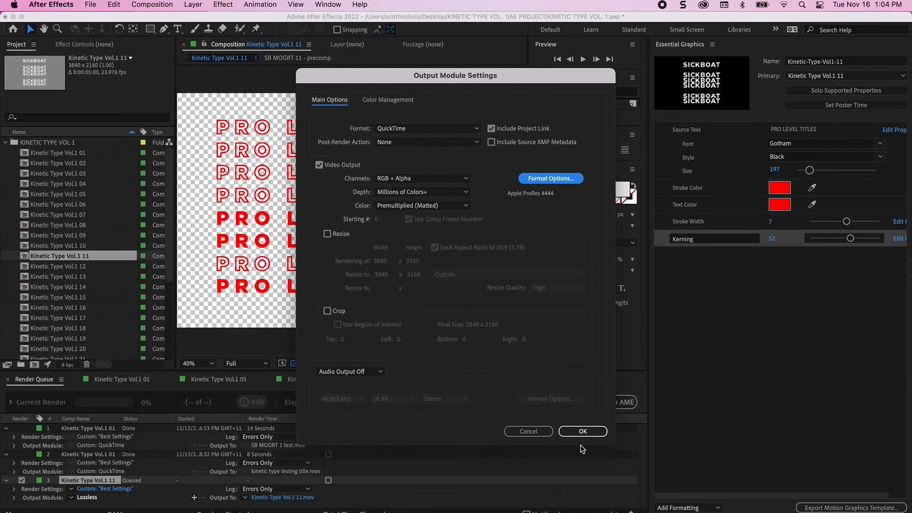
click(583, 431)
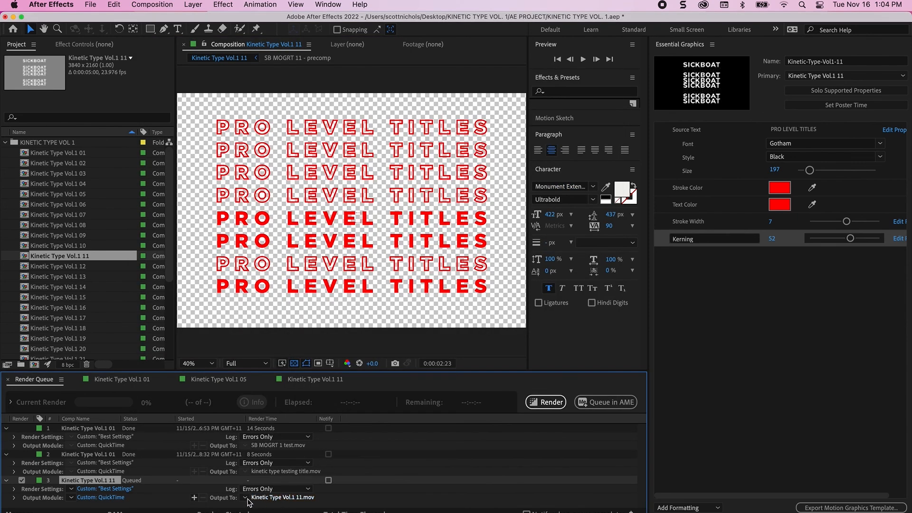
Save the render output as Kinetic Type Vol.1 11.mov on the Desktop.
click(281, 497)
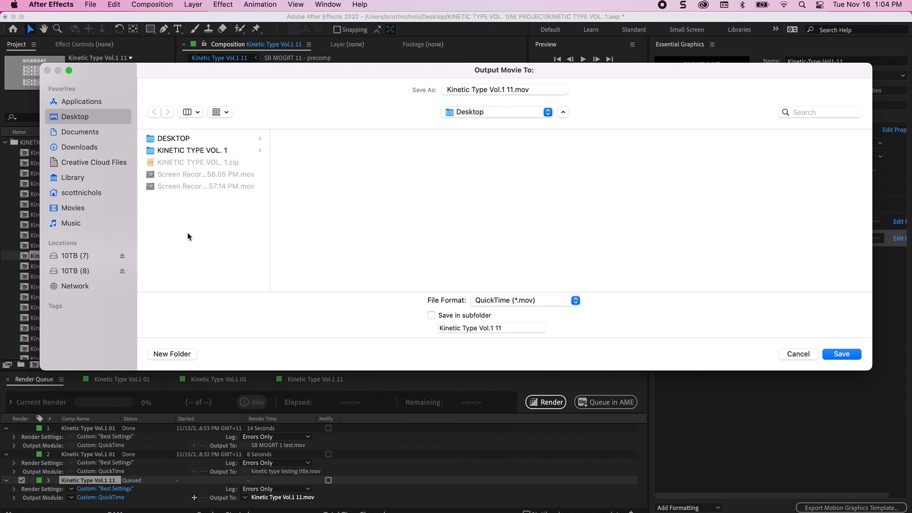
mouse_move(520, 113)
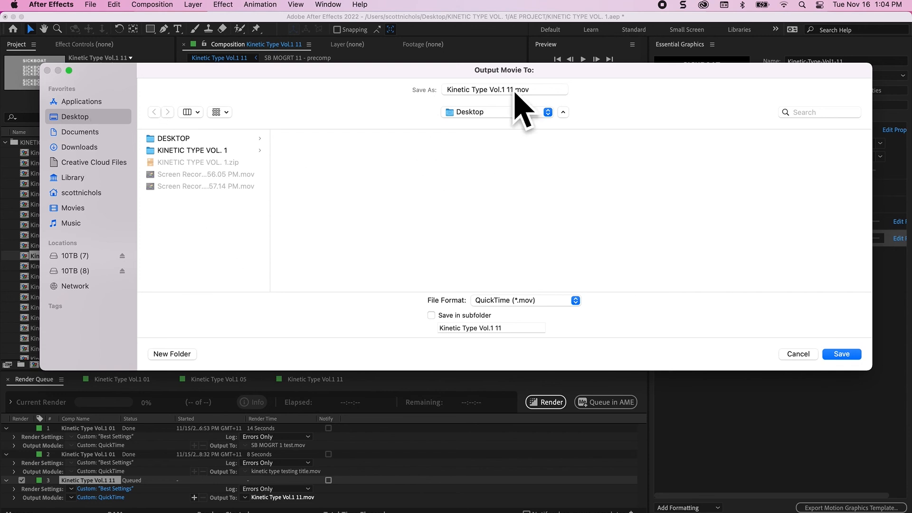
mouse_move(237, 145)
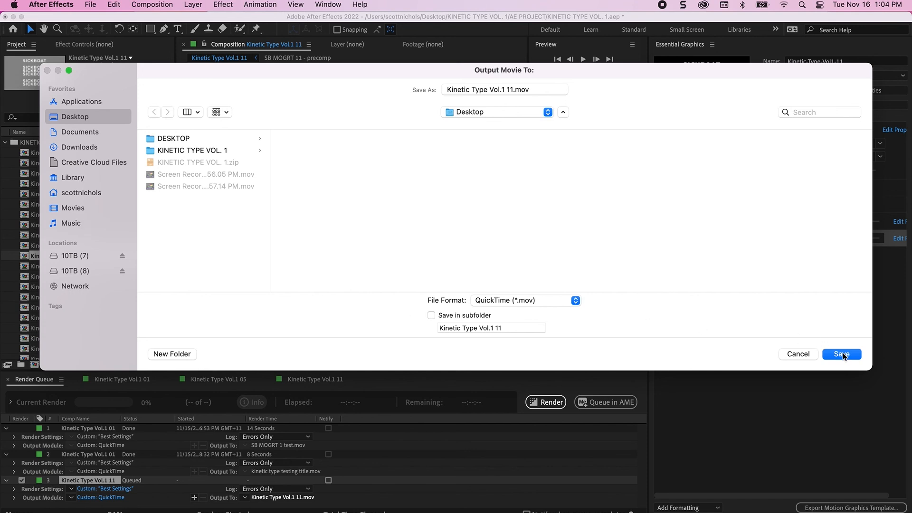
click(840, 353)
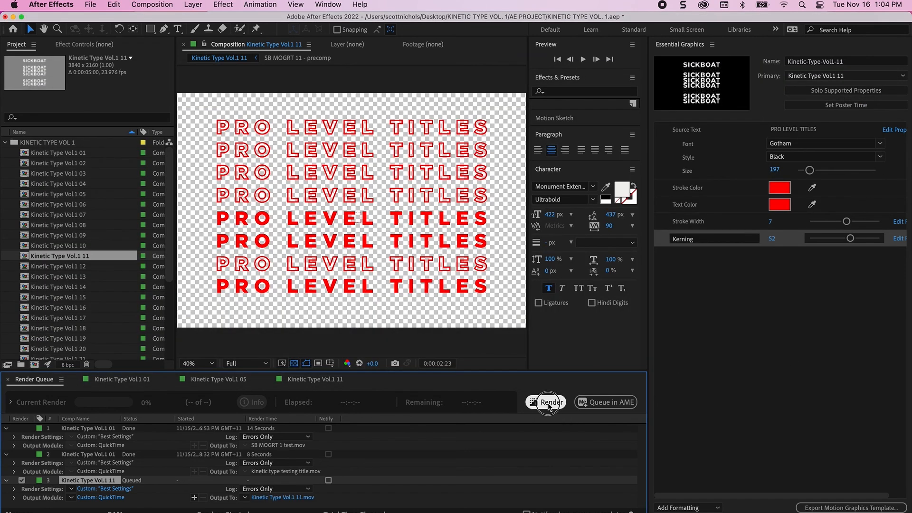